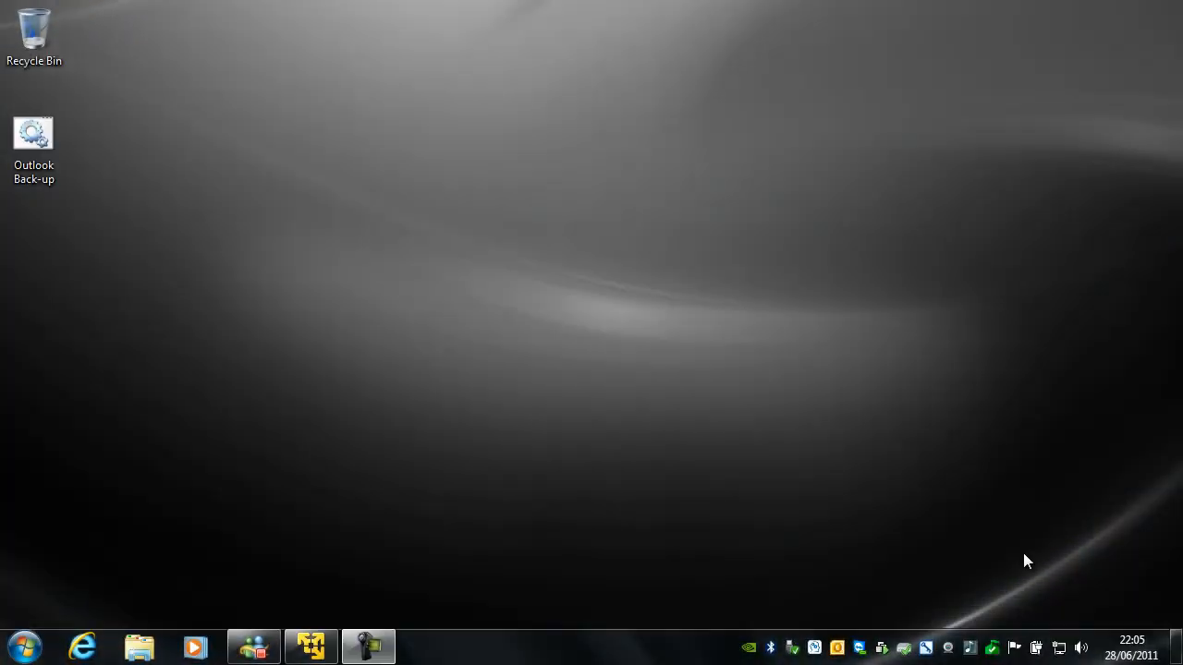
pyautogui.moveTo(1017, 532)
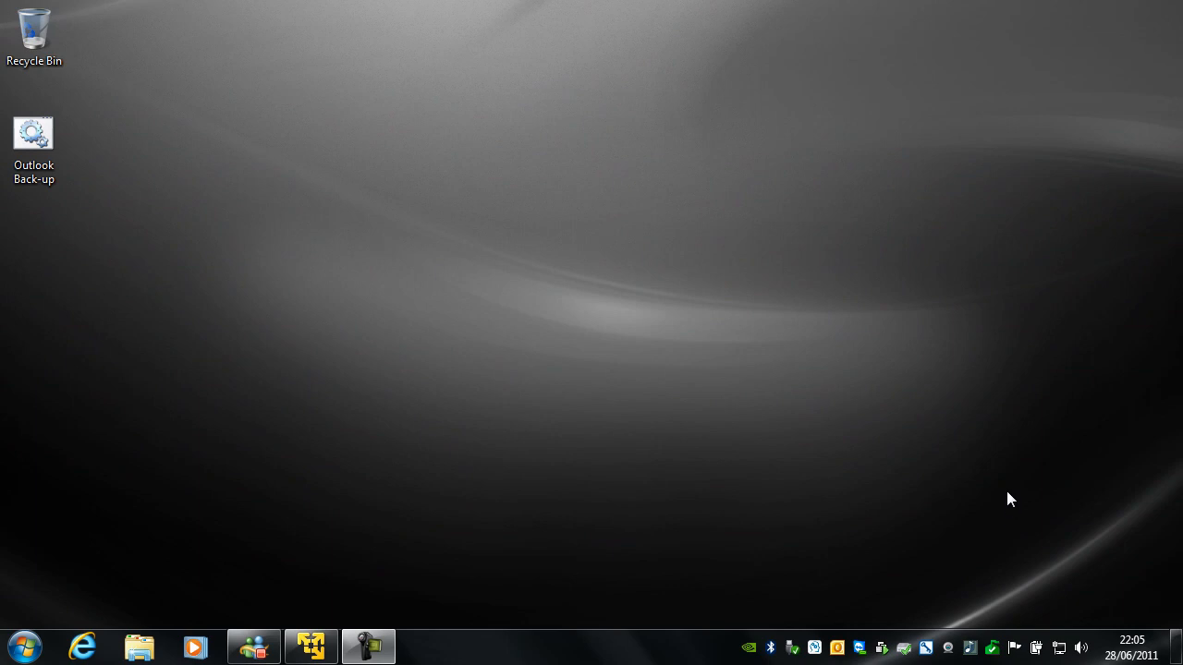
pyautogui.moveTo(1006, 480)
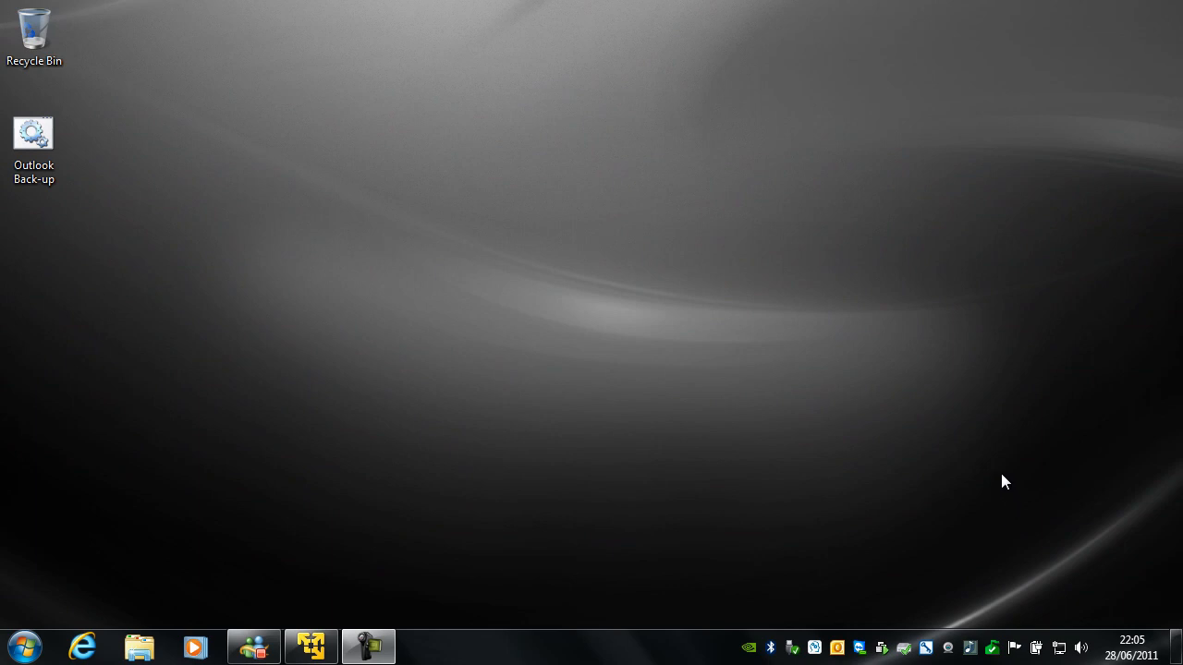
pyautogui.moveTo(970, 469)
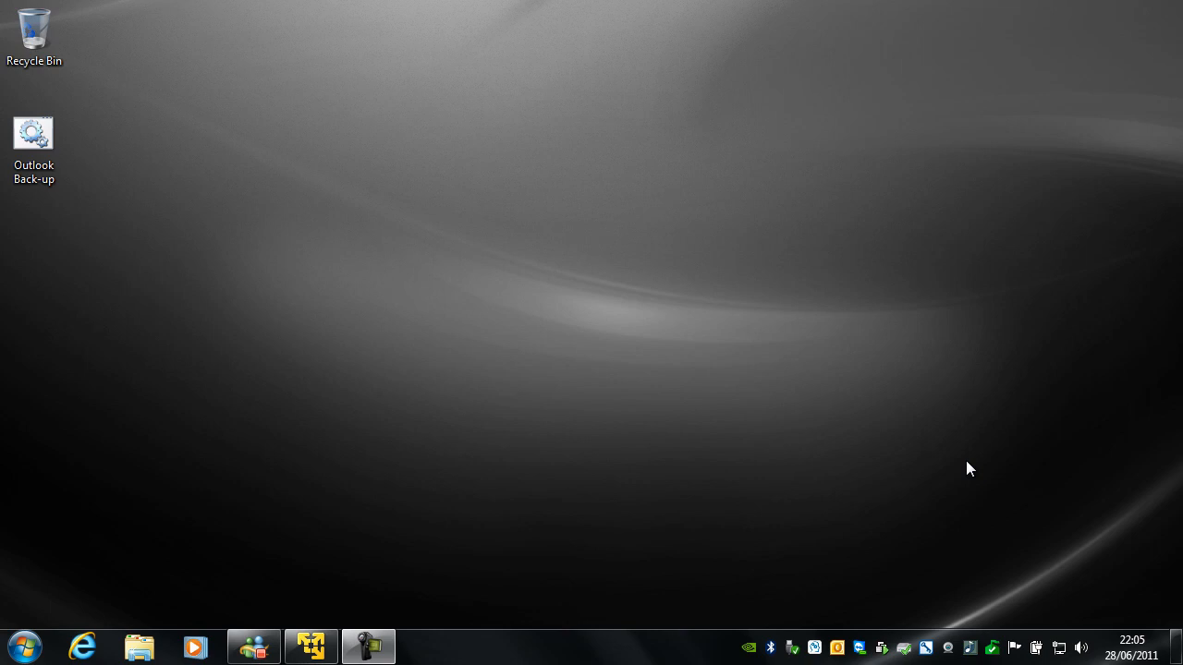
pyautogui.moveTo(937, 462)
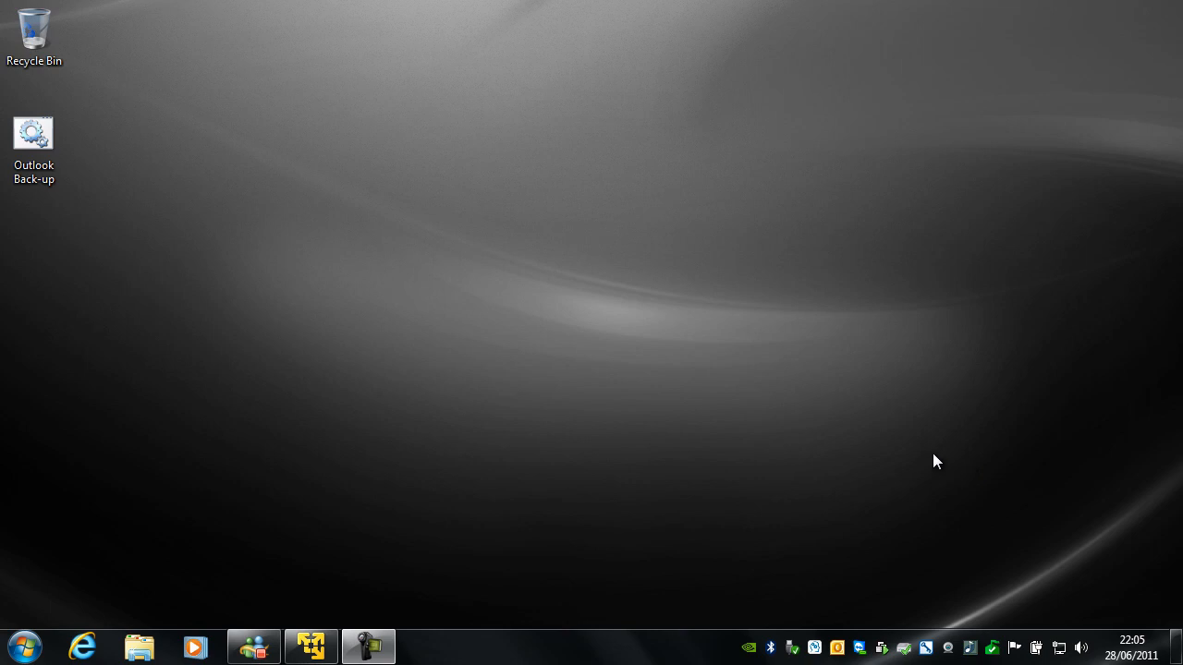
pyautogui.moveTo(885, 481)
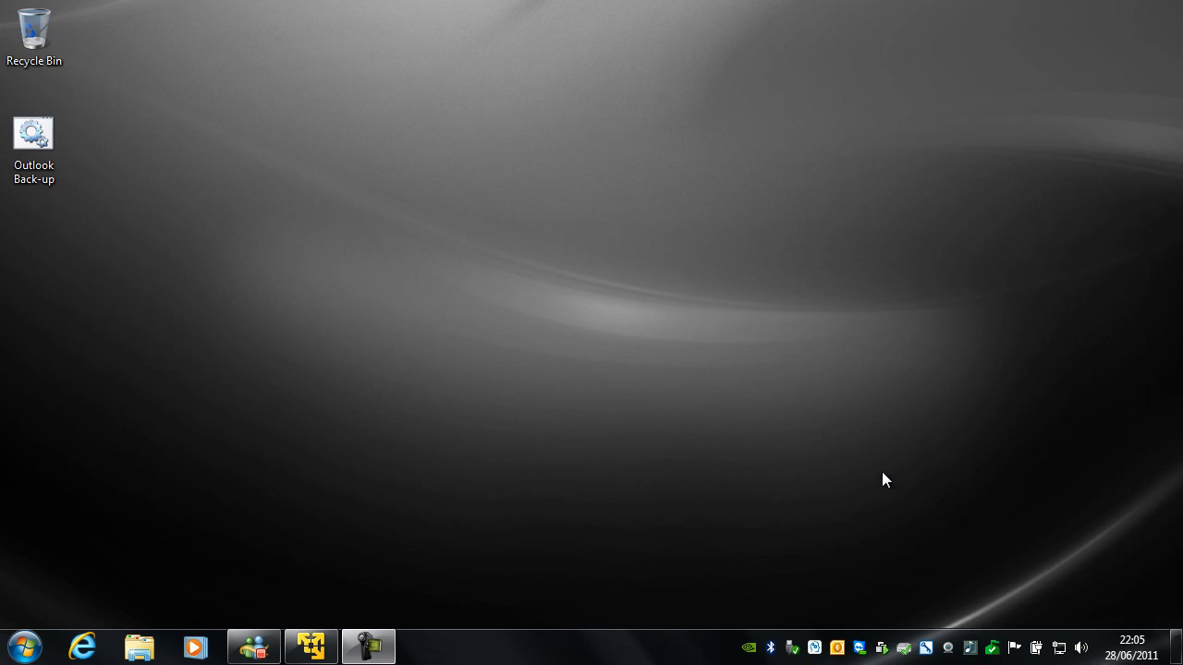
pyautogui.moveTo(853, 461)
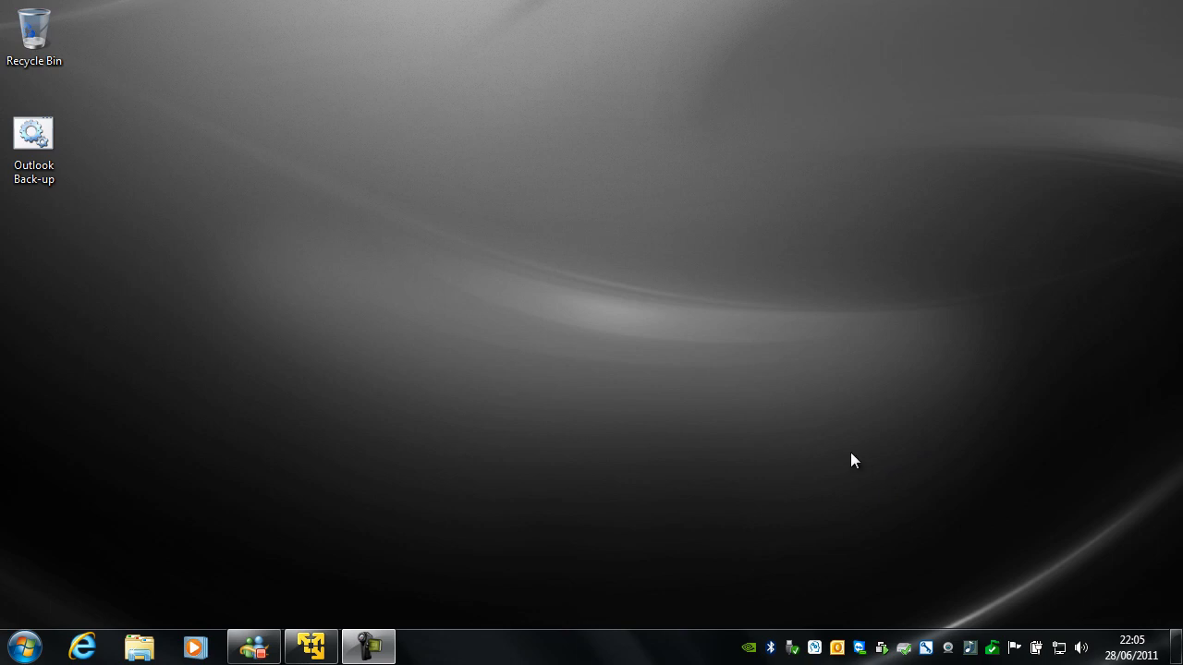
pyautogui.moveTo(701, 462)
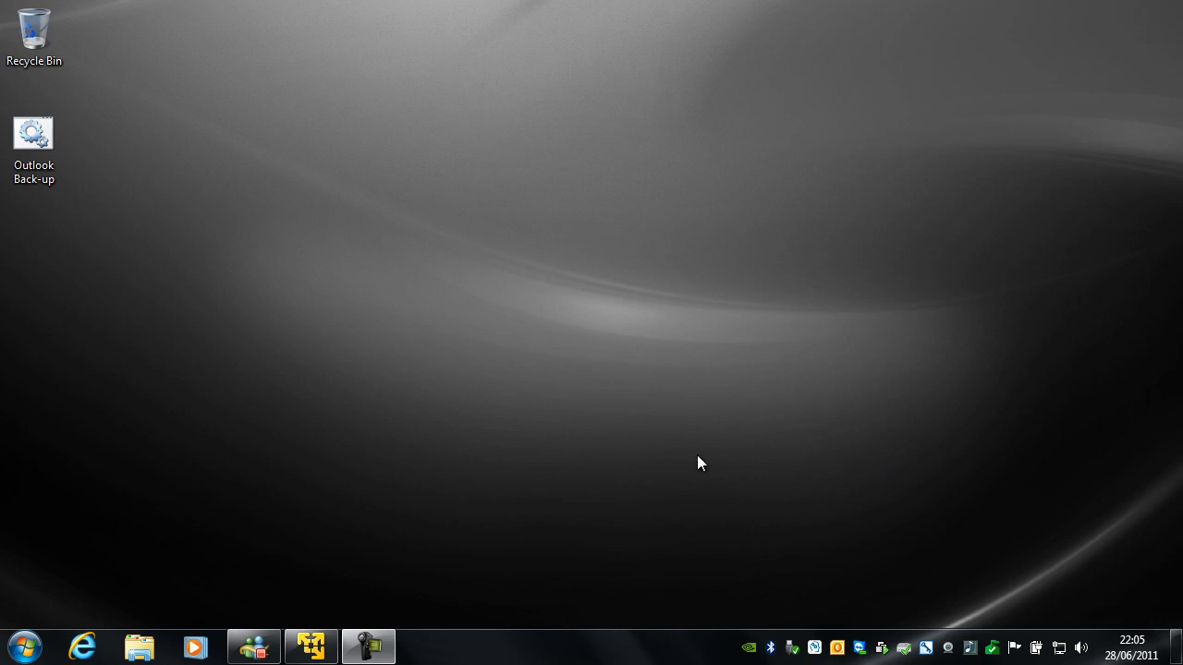
# Launch Chrome and load the WordPress site at 10.16.1.150, scrolled to the Meta links.
pyautogui.click(22, 647)
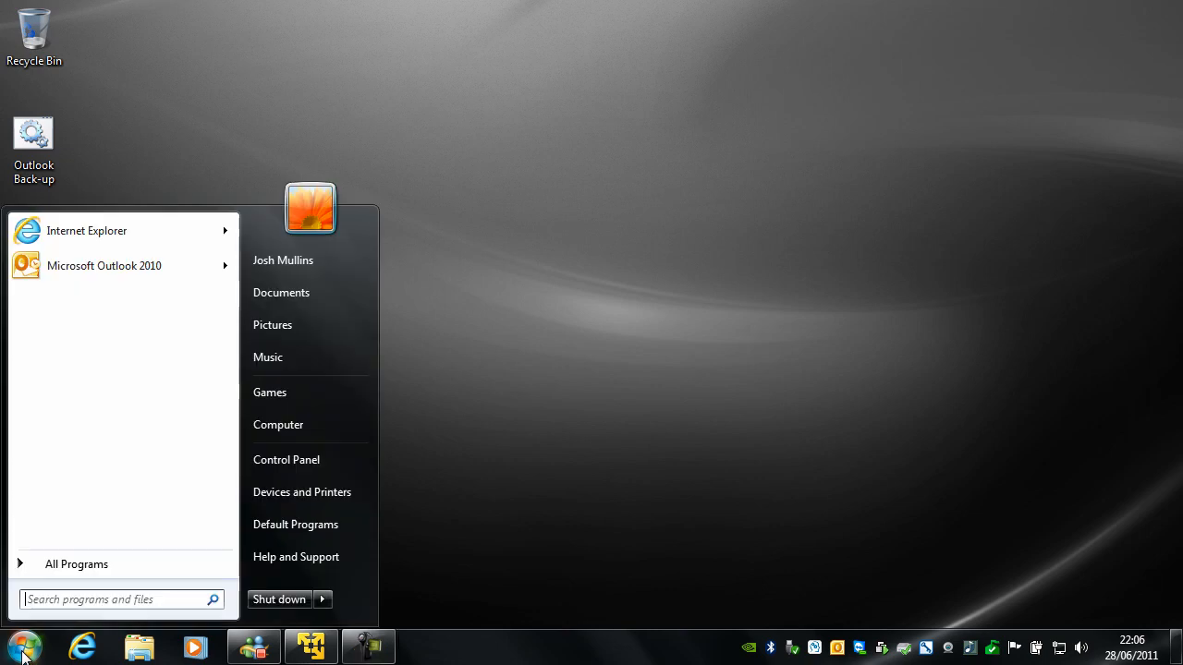
pyautogui.moveTo(118, 374)
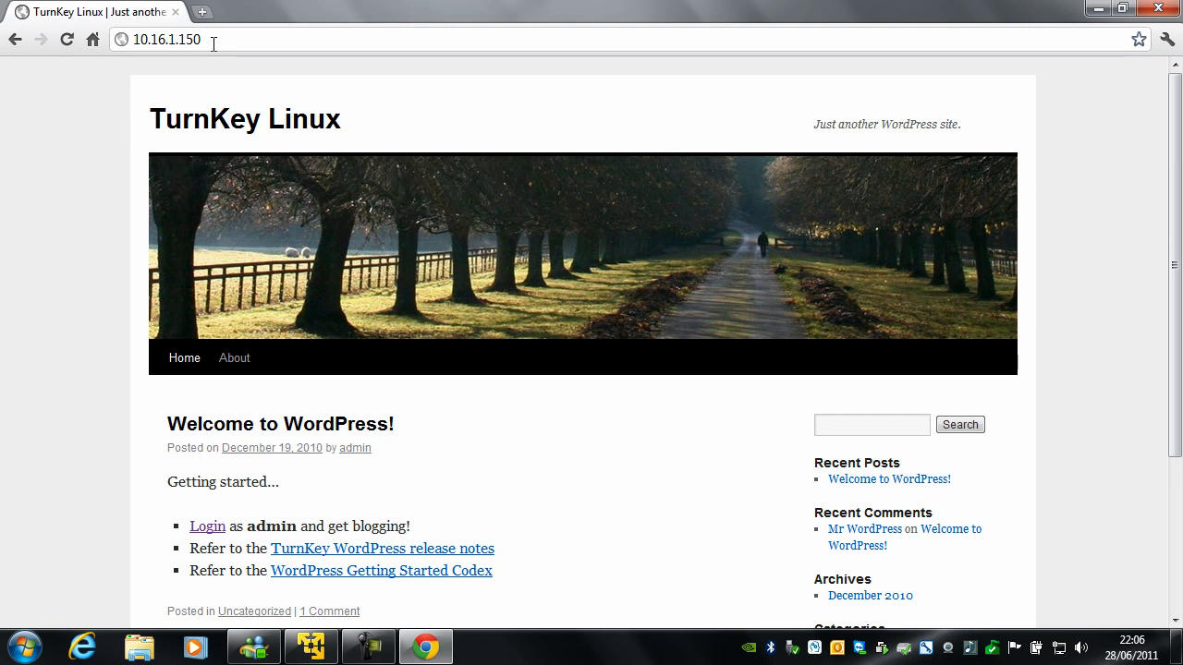
pyautogui.scroll(-3)
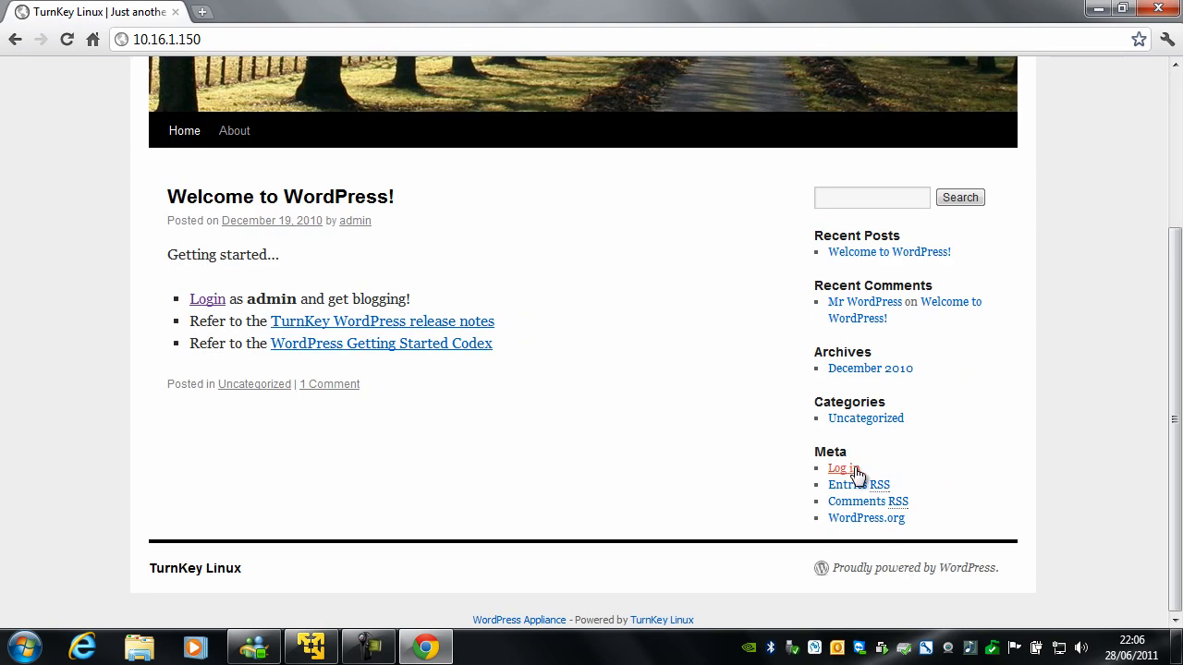
# Log in to WordPress as admin from the Meta log-in link and reach the Dashboard.
pyautogui.click(839, 470)
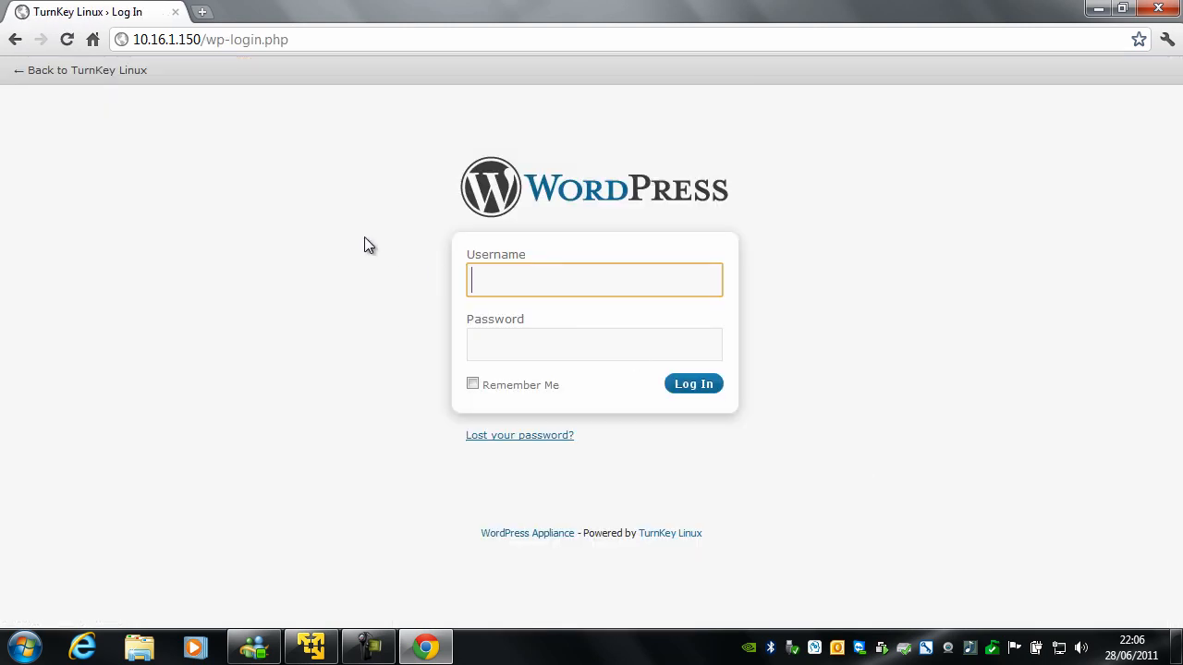
pyautogui.write('admin')
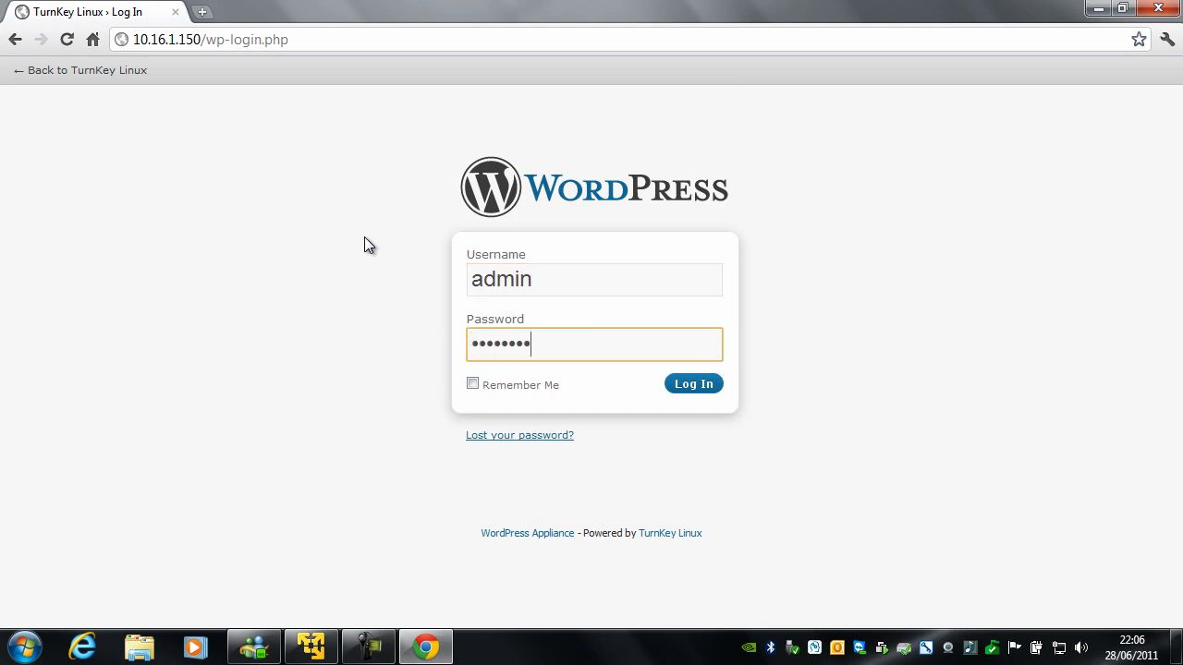
pyautogui.click(693, 383)
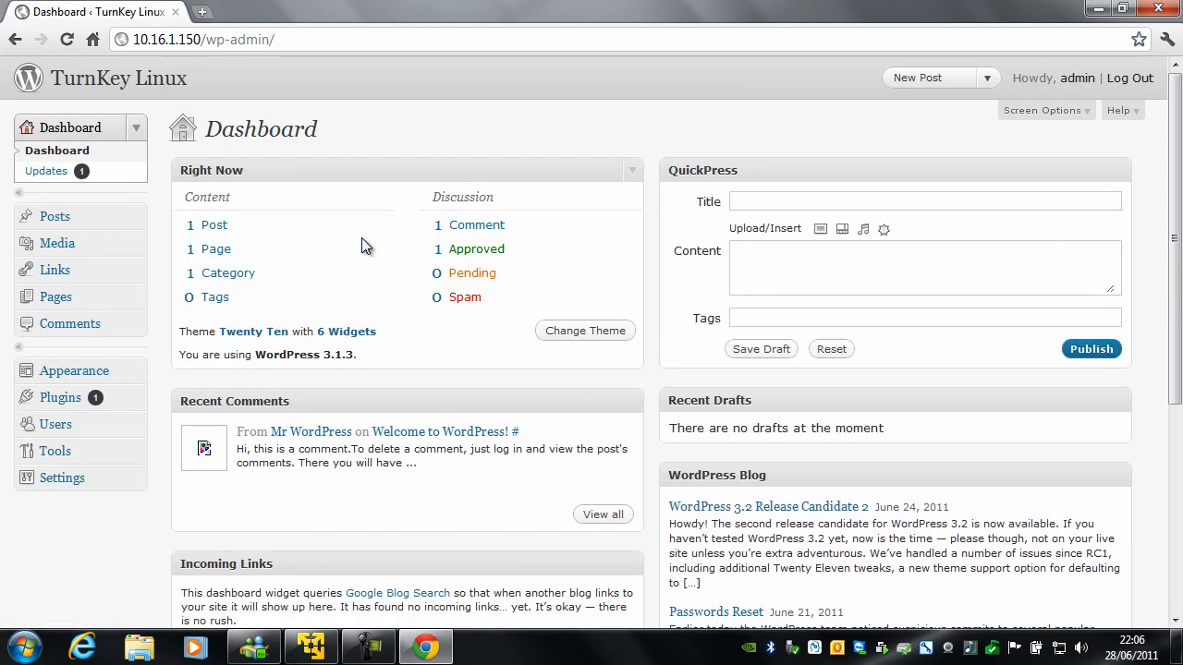
pyautogui.moveTo(359, 252)
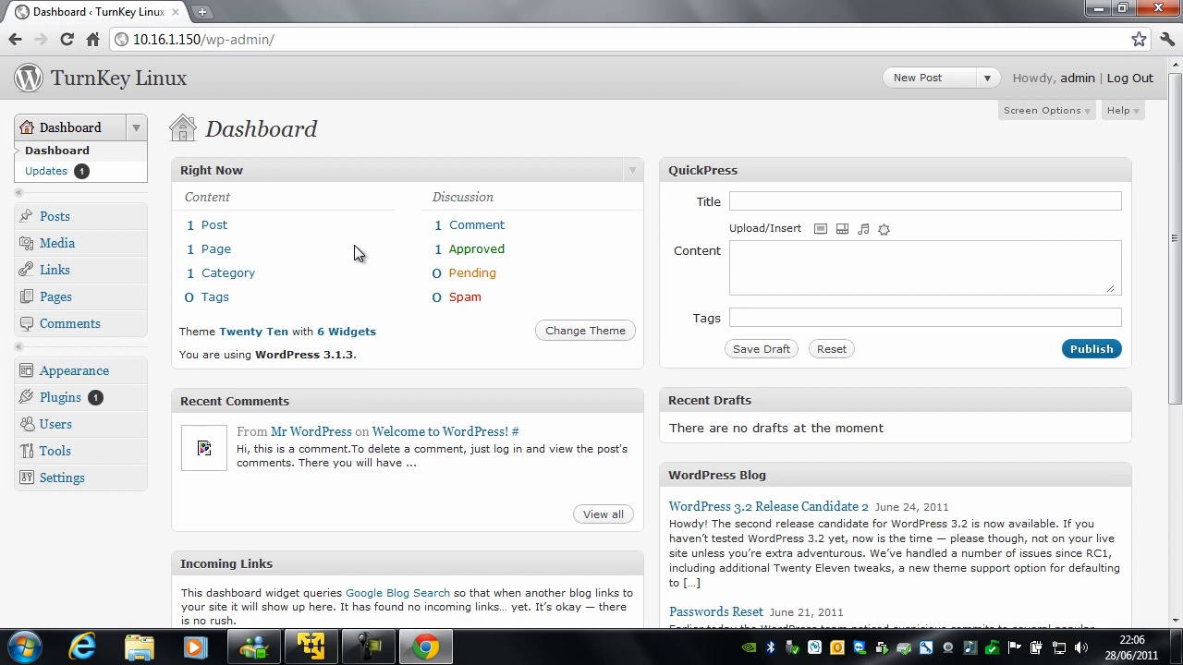
pyautogui.moveTo(228, 390)
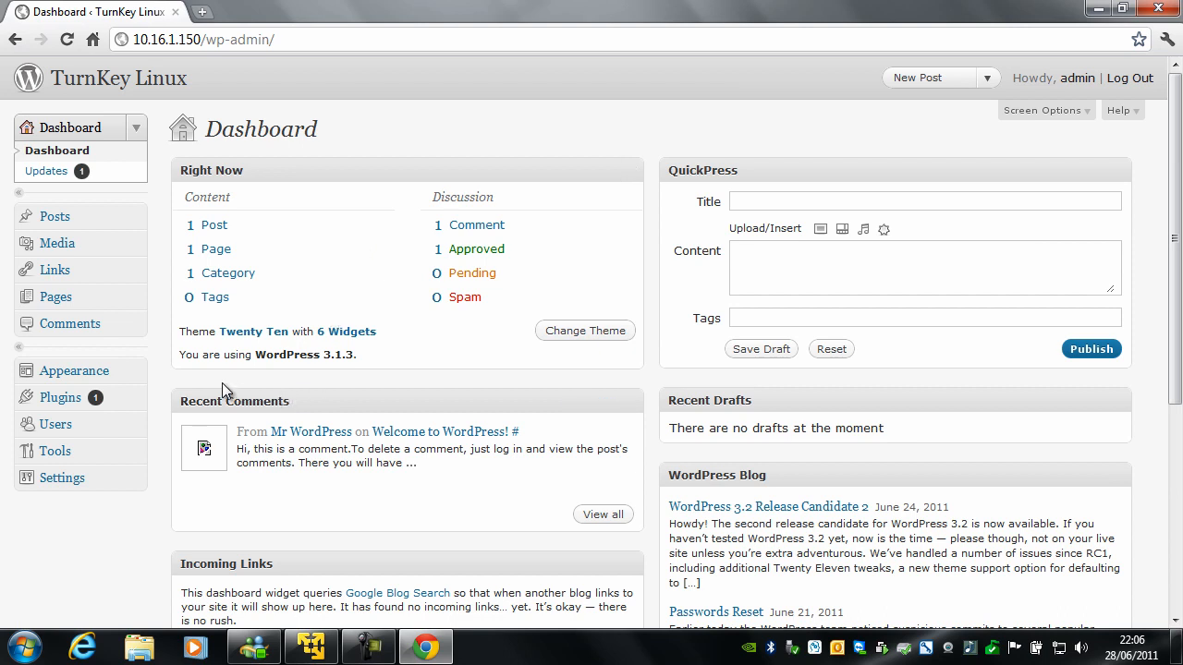
# In General Settings, set site title 'HD Tutorials' and tagline 'HD Tutorials are the best!' and save.
pyautogui.click(63, 477)
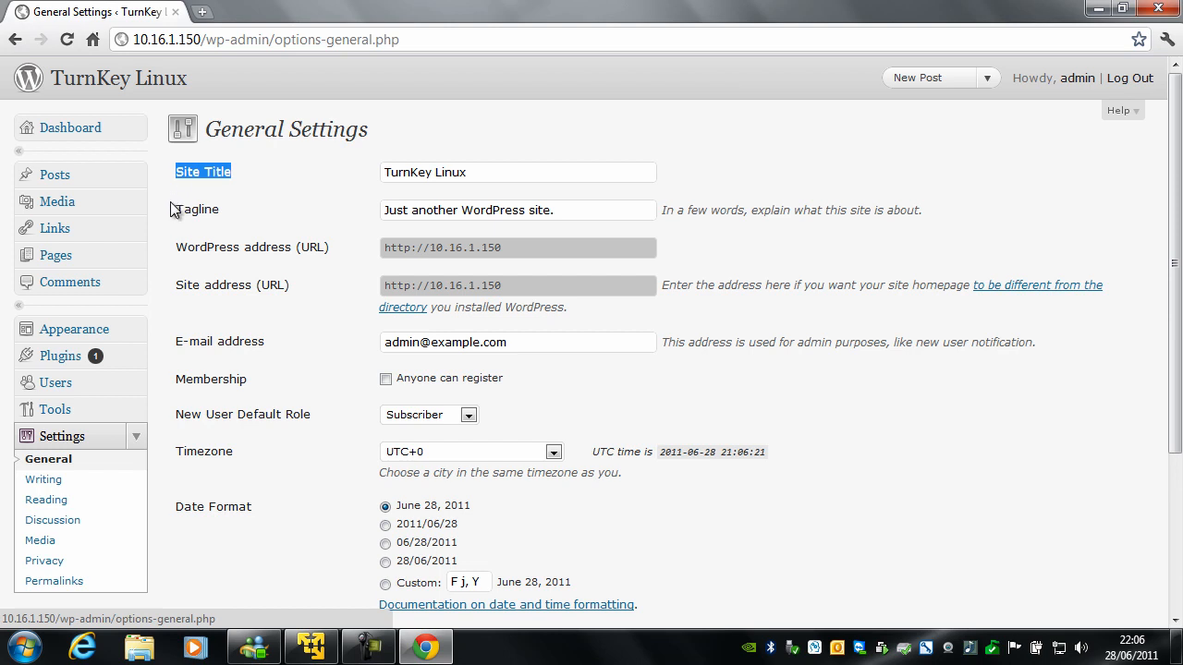
pyautogui.doubleClick(518, 172)
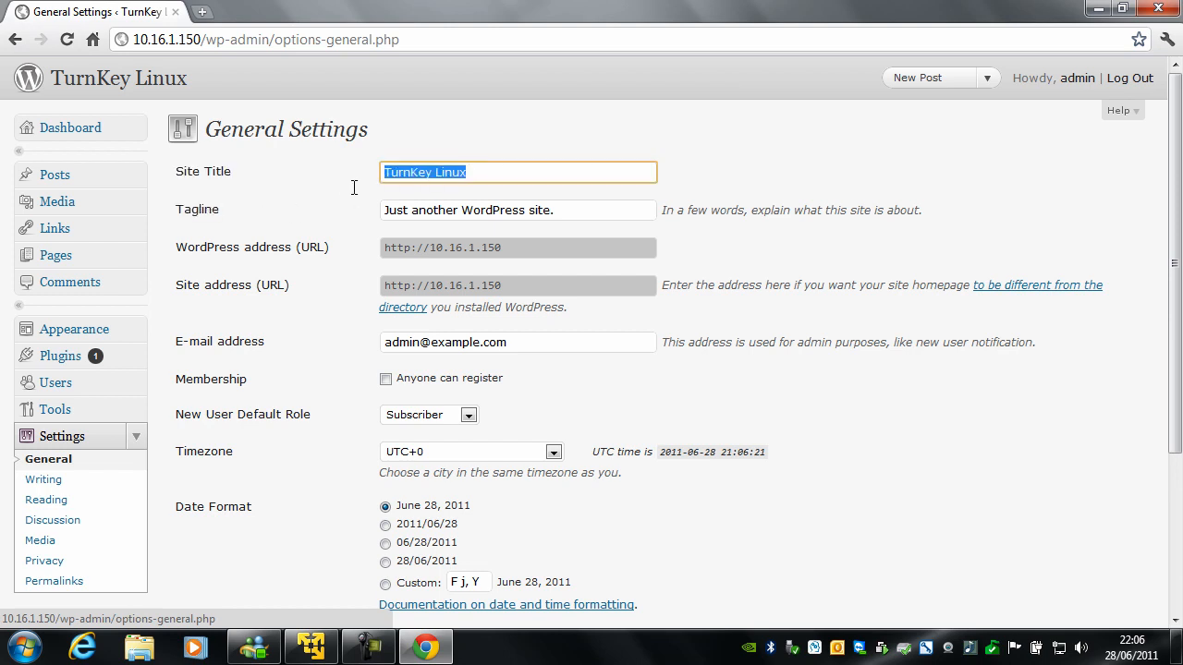
pyautogui.moveTo(357, 196)
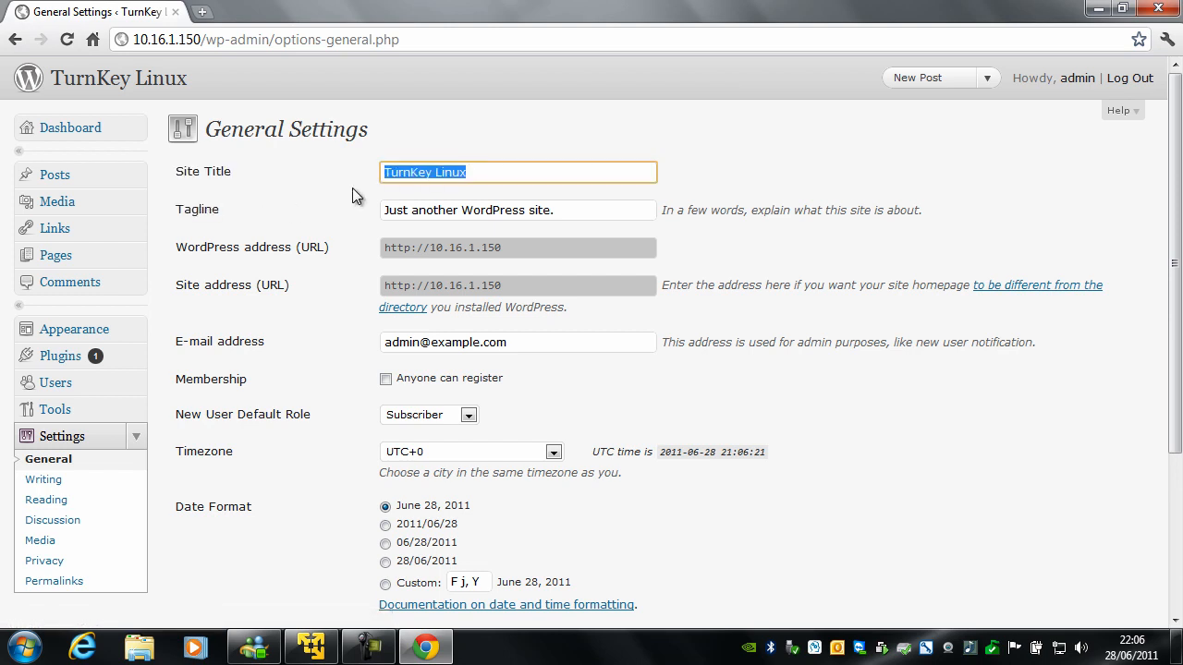
pyautogui.write('HD Tuto')
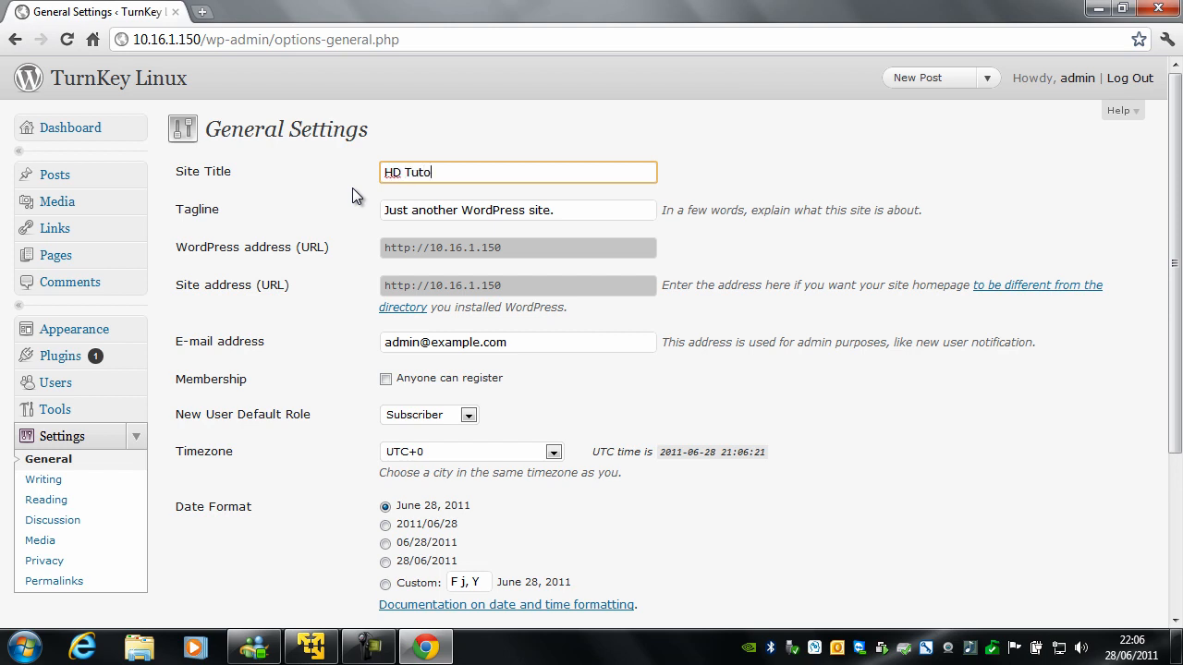
pyautogui.write('rials')
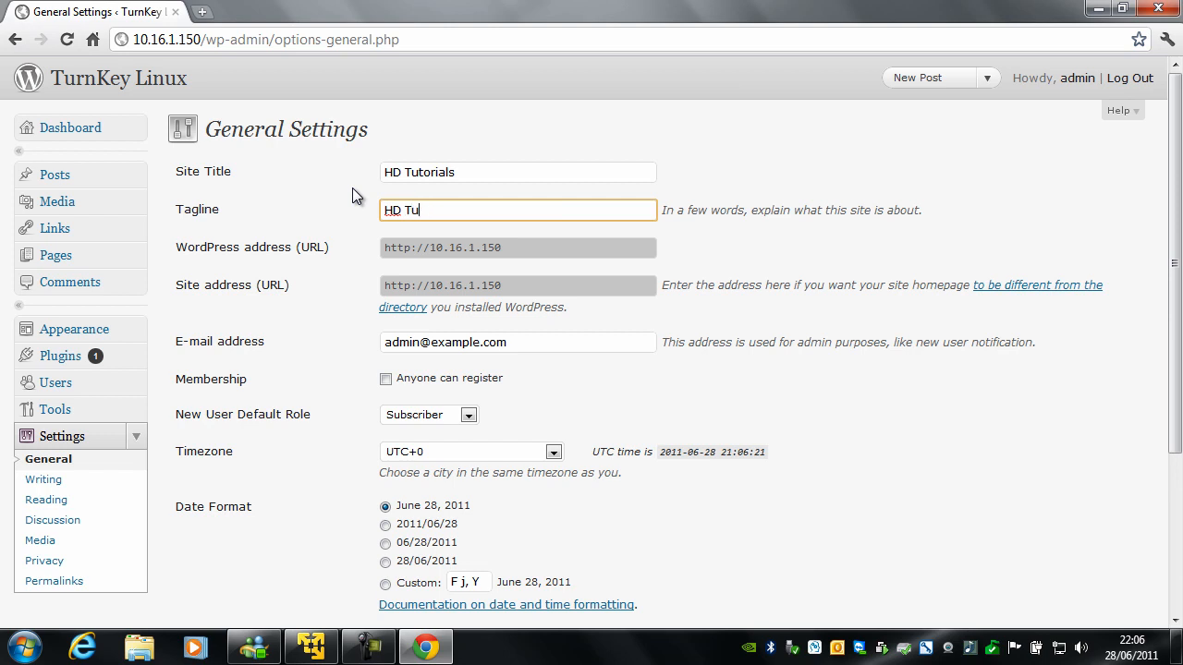
pyautogui.write('torials a')
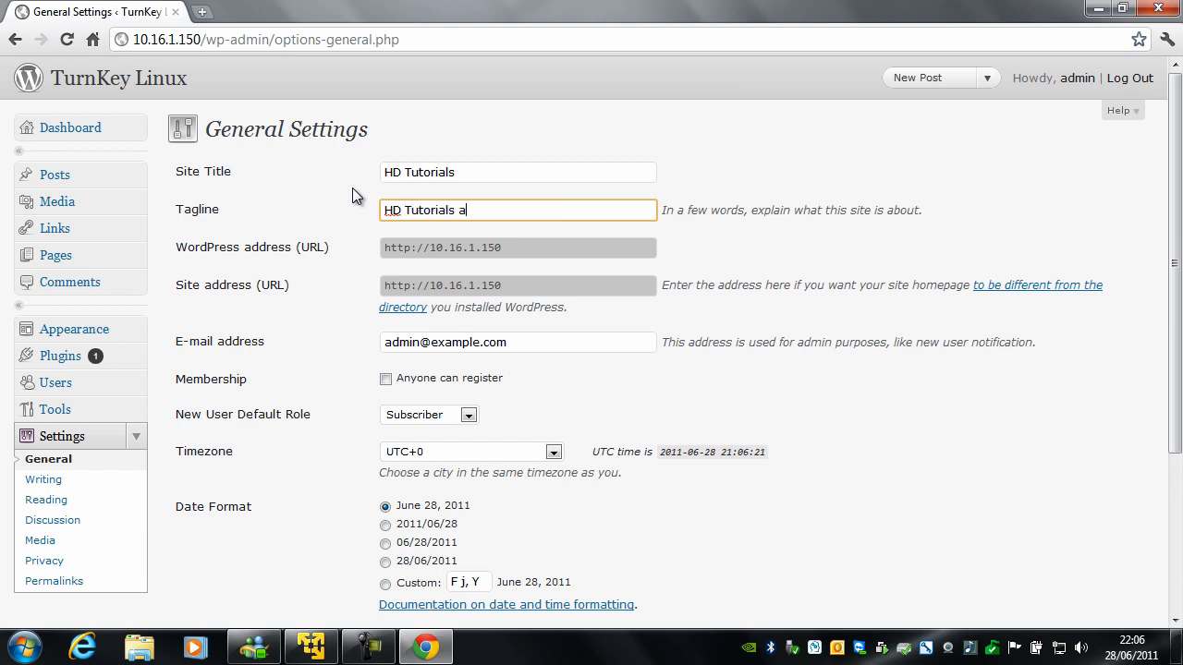
pyautogui.write('re the best')
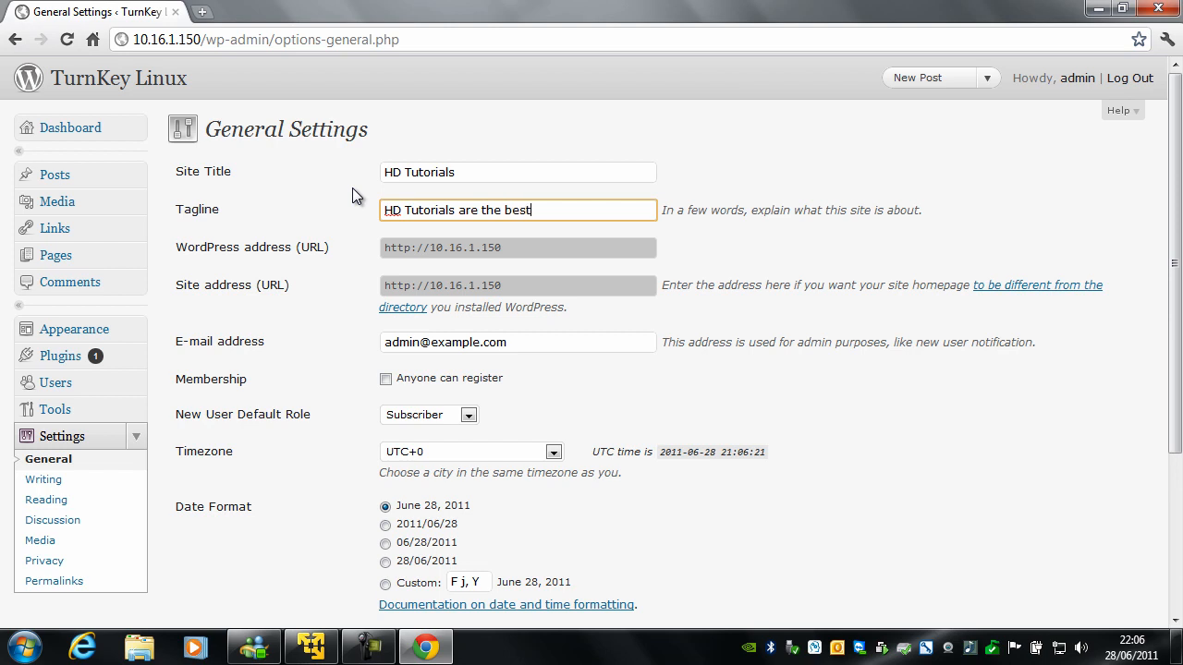
pyautogui.write('!')
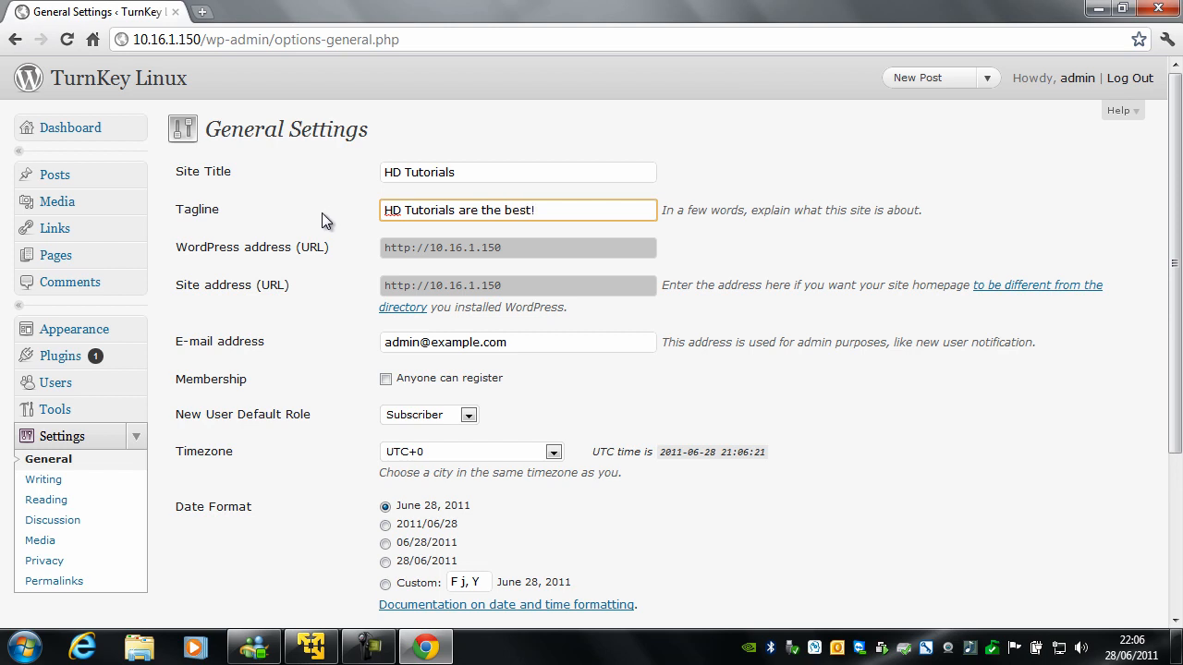
pyautogui.scroll(-3)
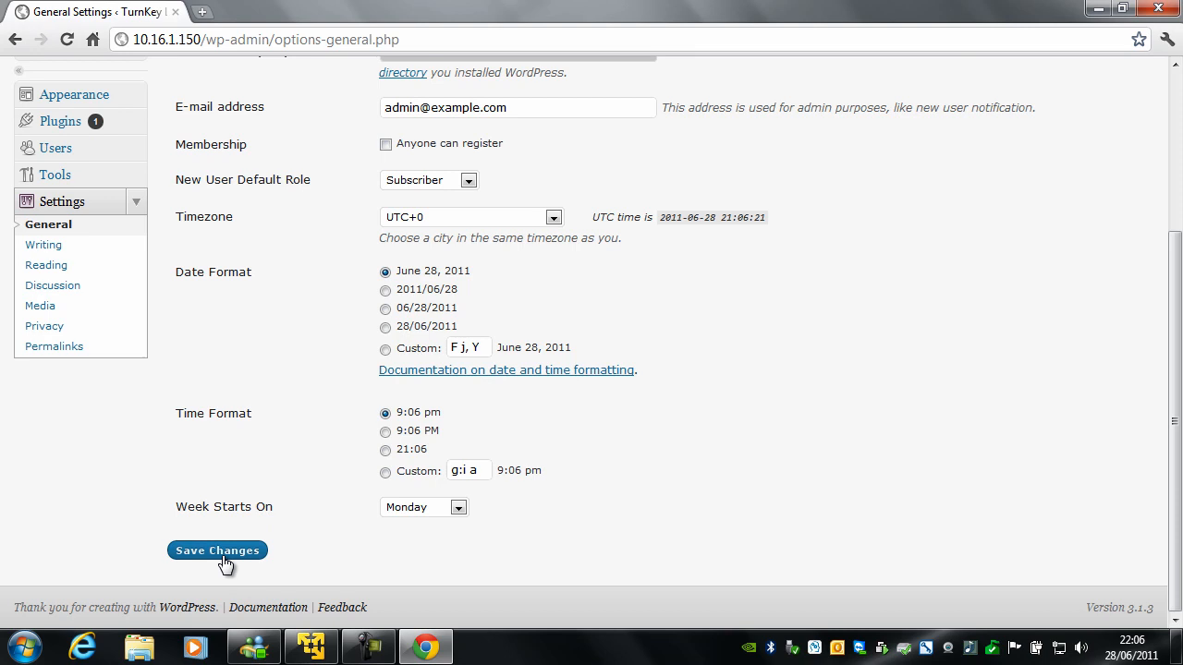
pyautogui.click(218, 551)
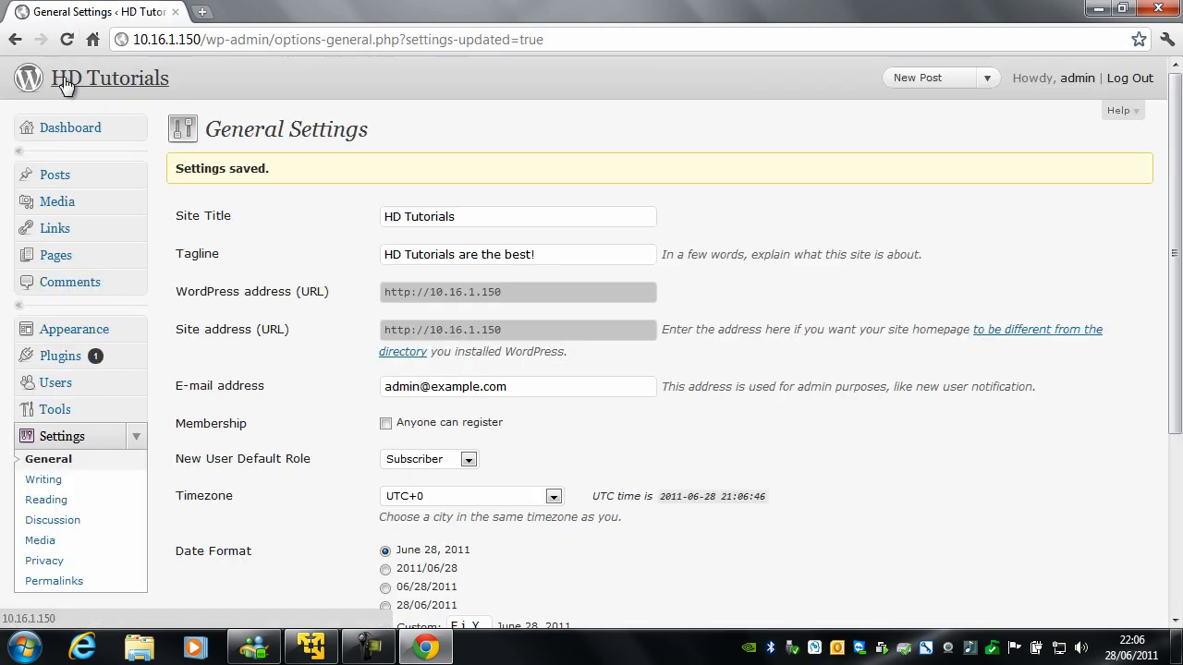
# View the public site showing the new title and tagline, then return to General Settings.
pyautogui.click(277, 12)
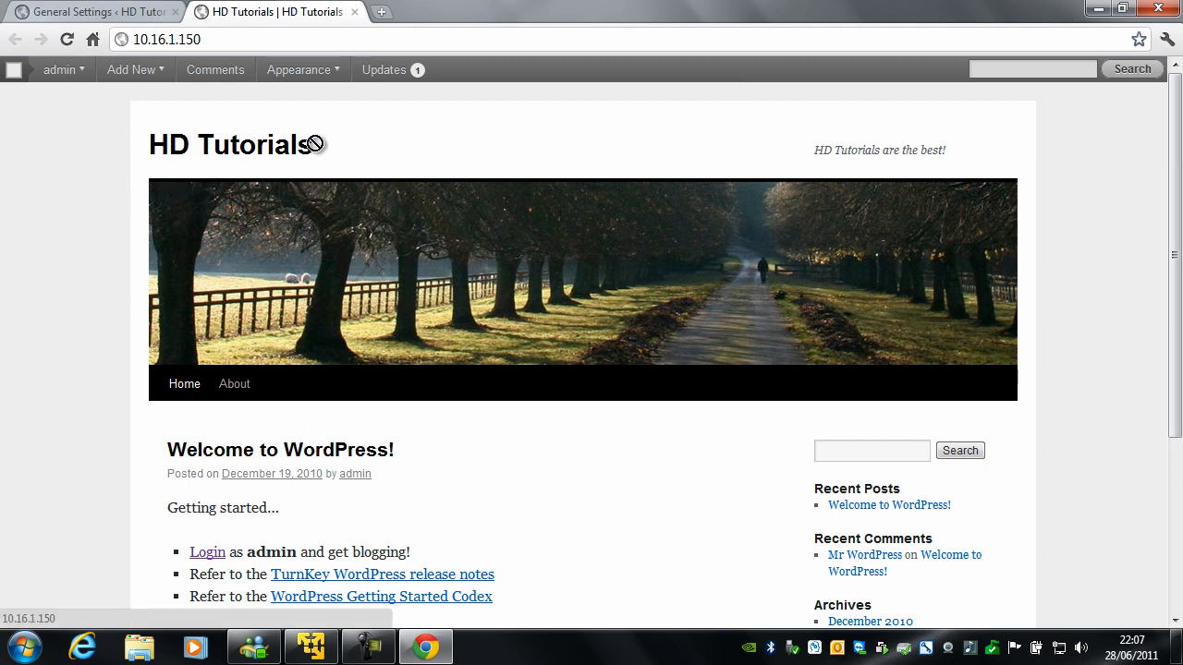
pyautogui.moveTo(347, 152)
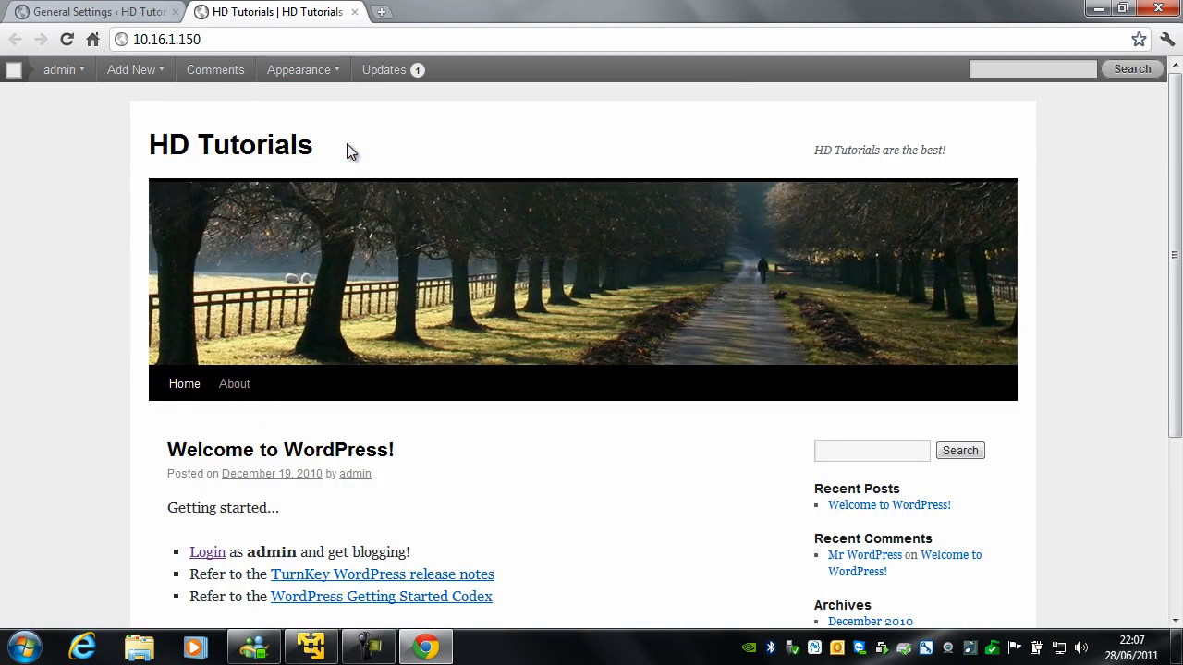
pyautogui.click(300, 71)
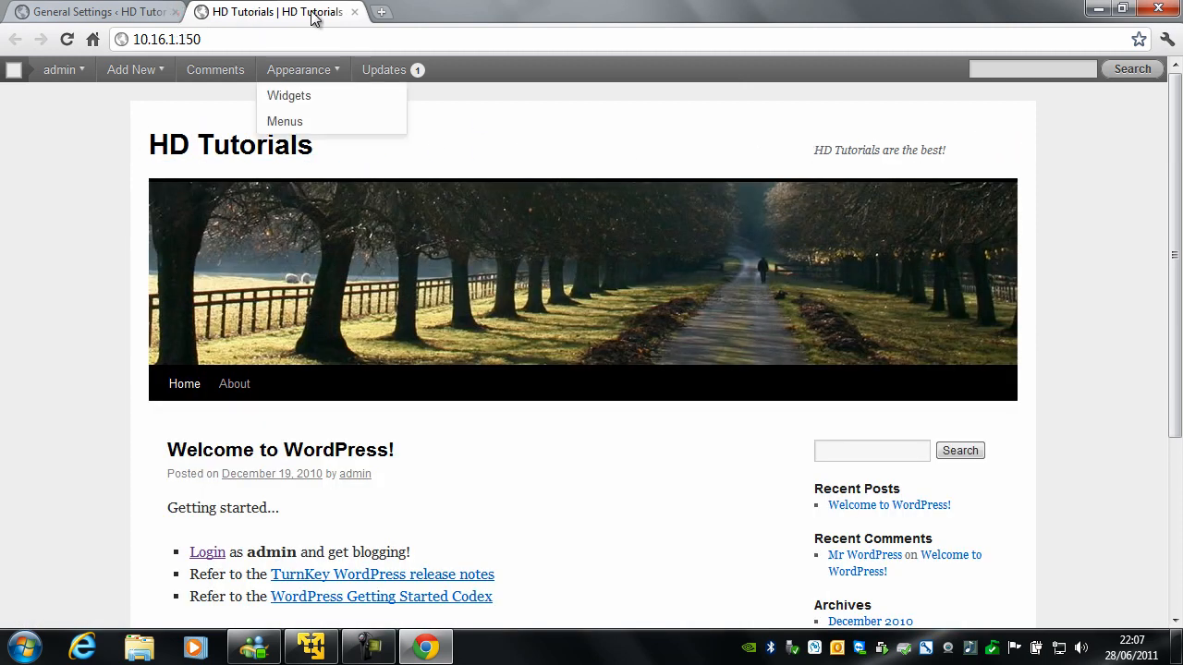
pyautogui.click(92, 11)
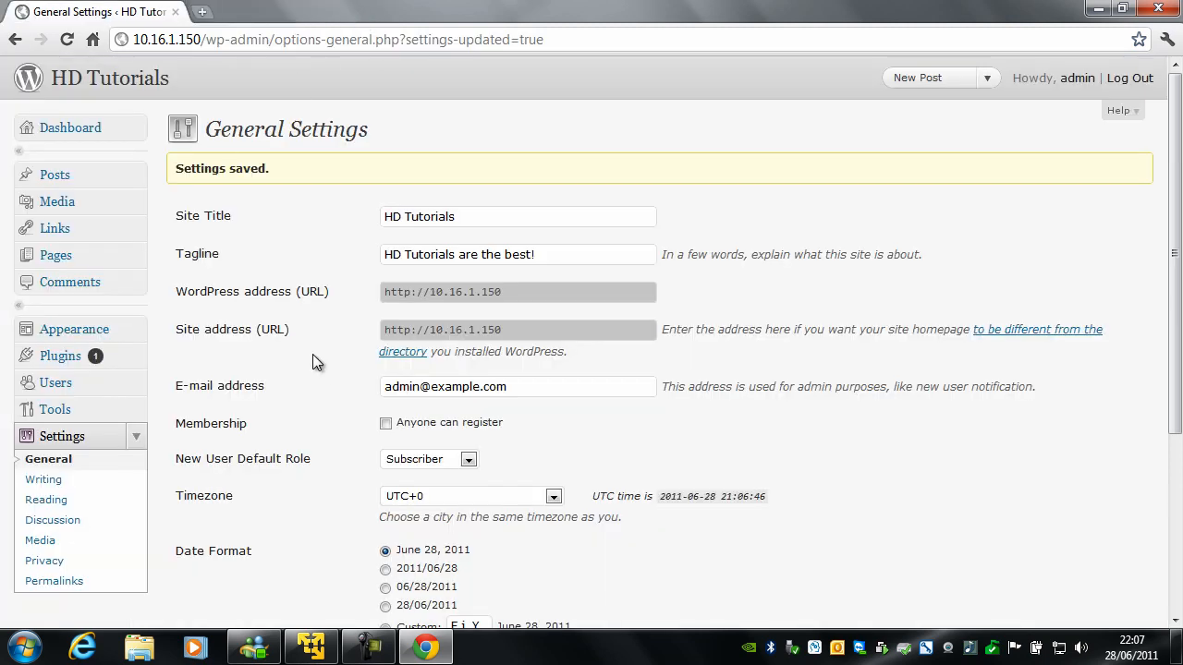
# Show the Users list (admin and jbloggs) and bring up the empty Add New User form.
pyautogui.click(56, 383)
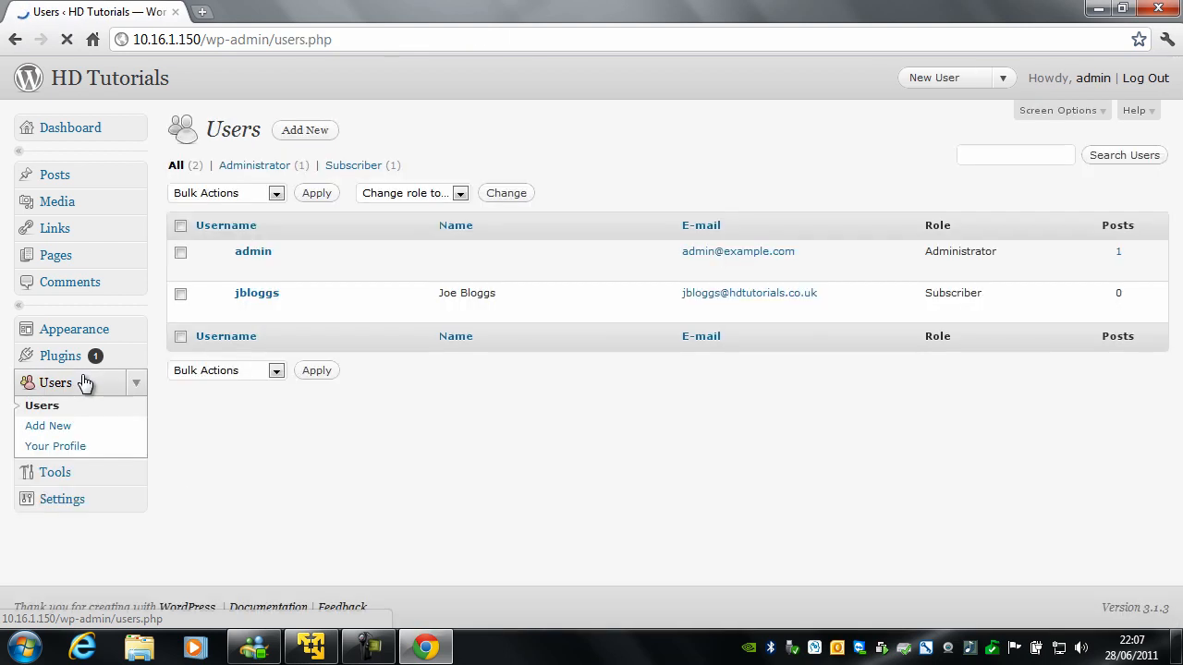
pyautogui.moveTo(392, 307)
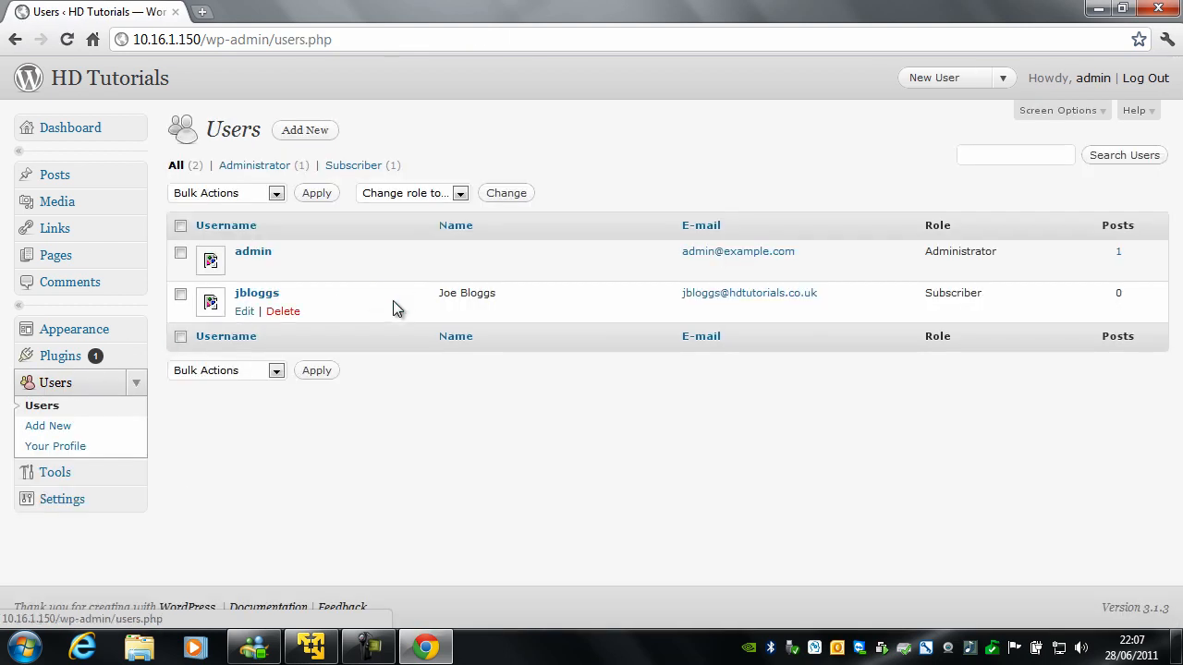
pyautogui.moveTo(447, 297)
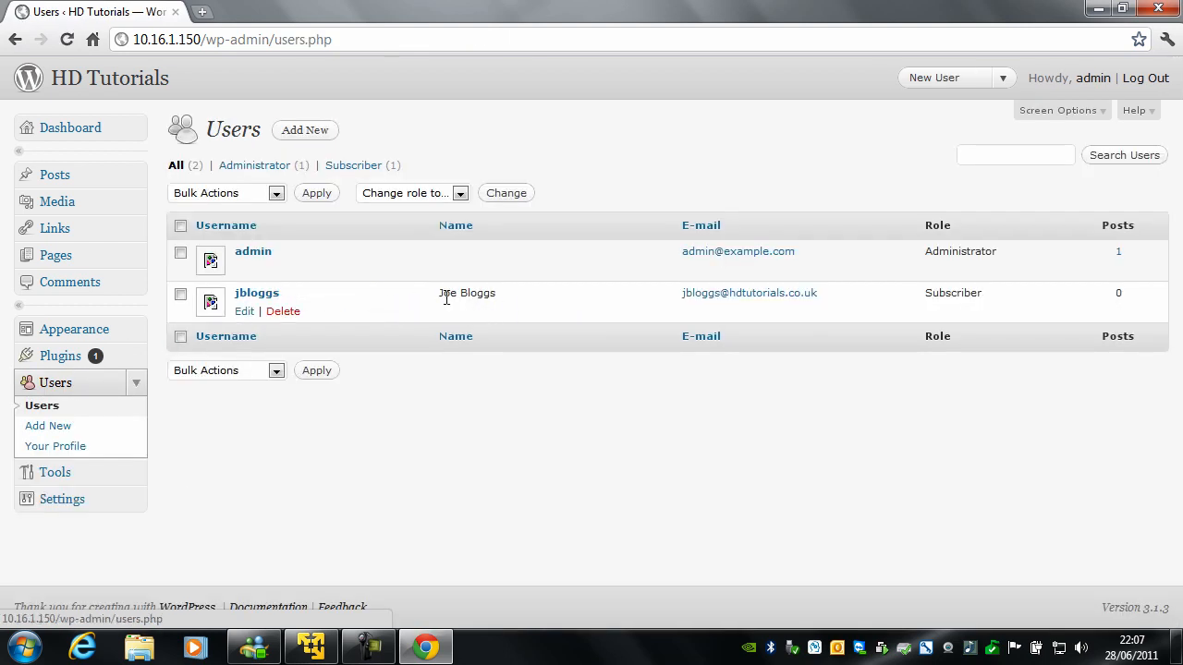
pyautogui.doubleClick(466, 292)
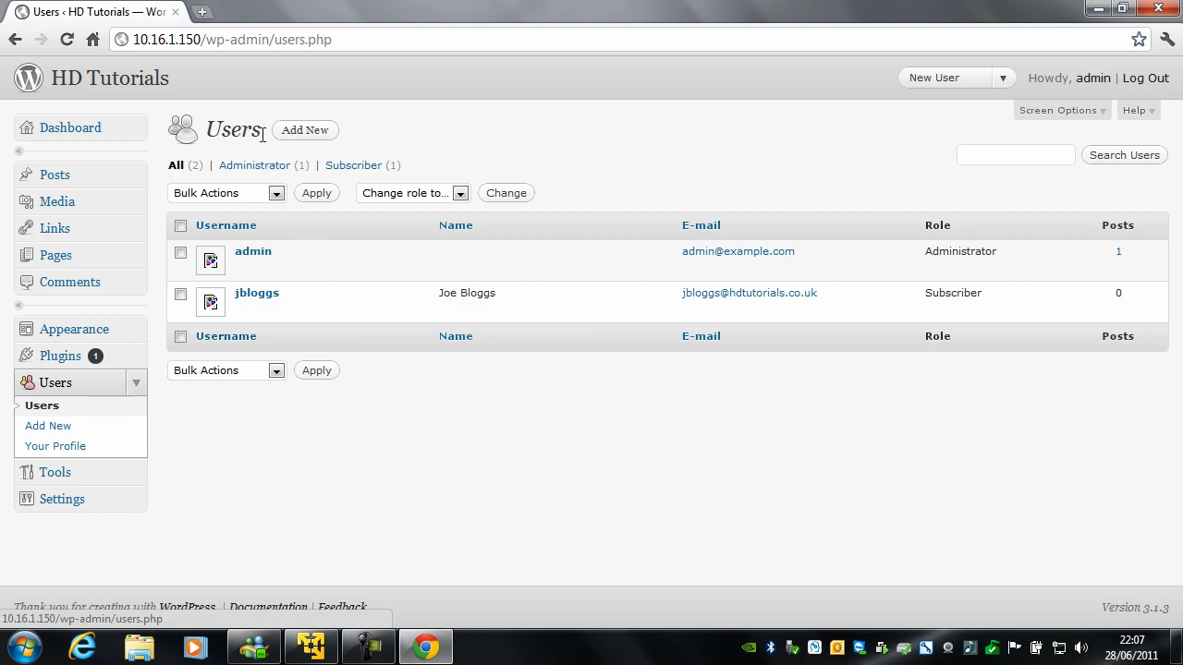
pyautogui.click(303, 129)
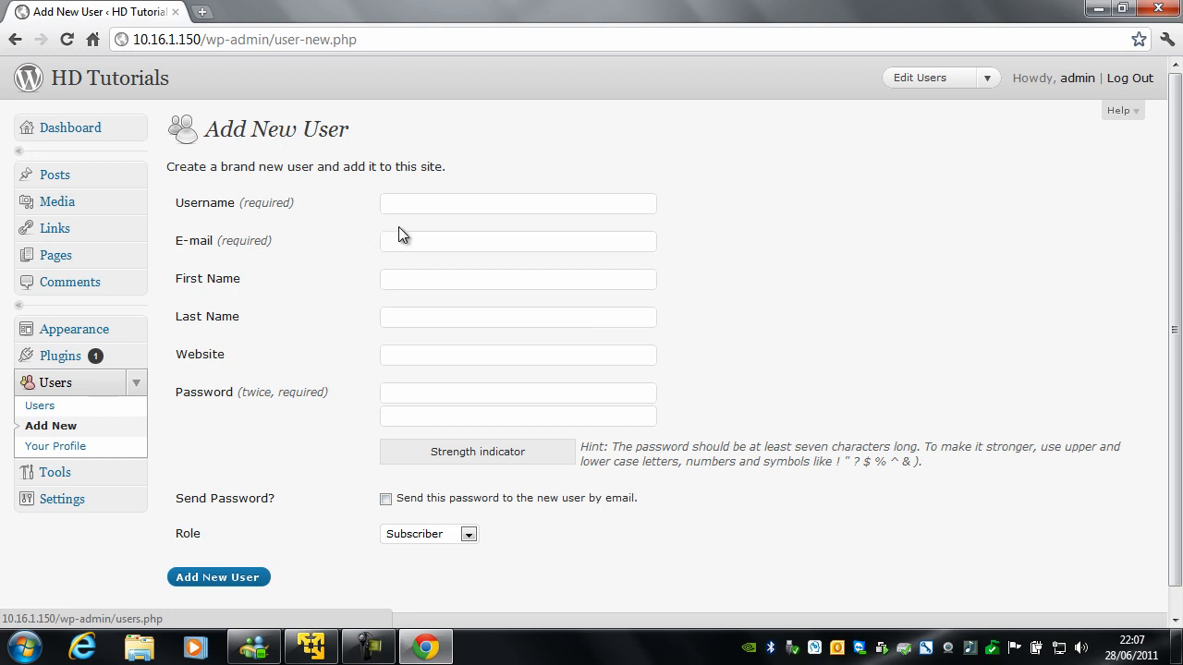
pyautogui.click(518, 203)
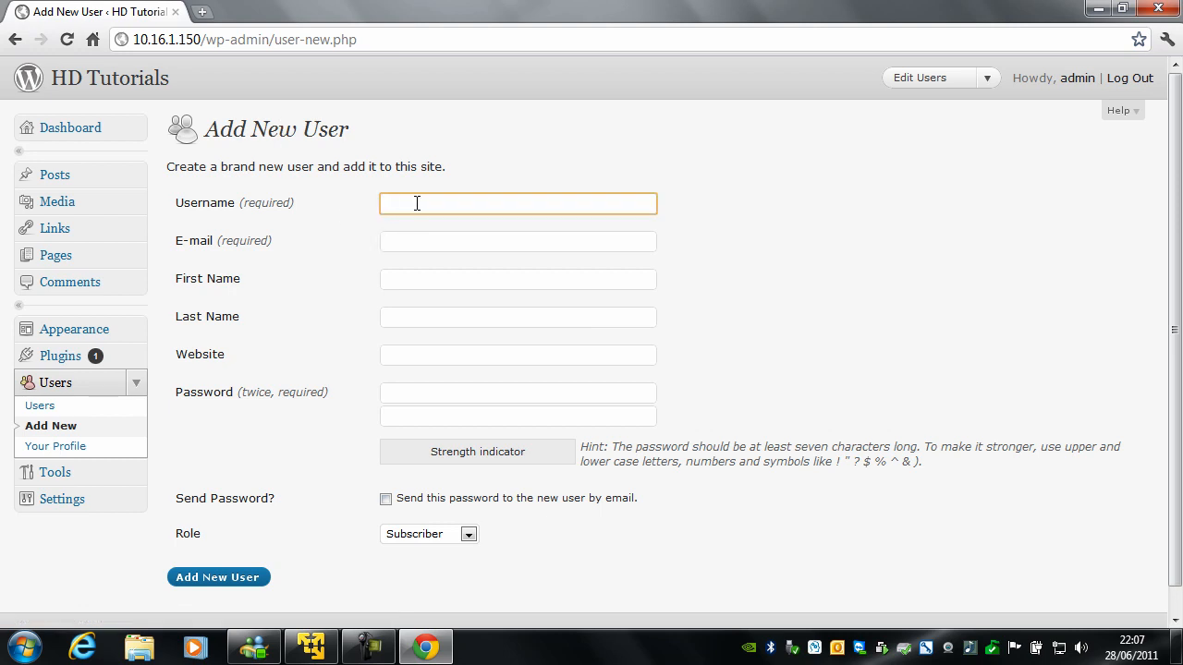
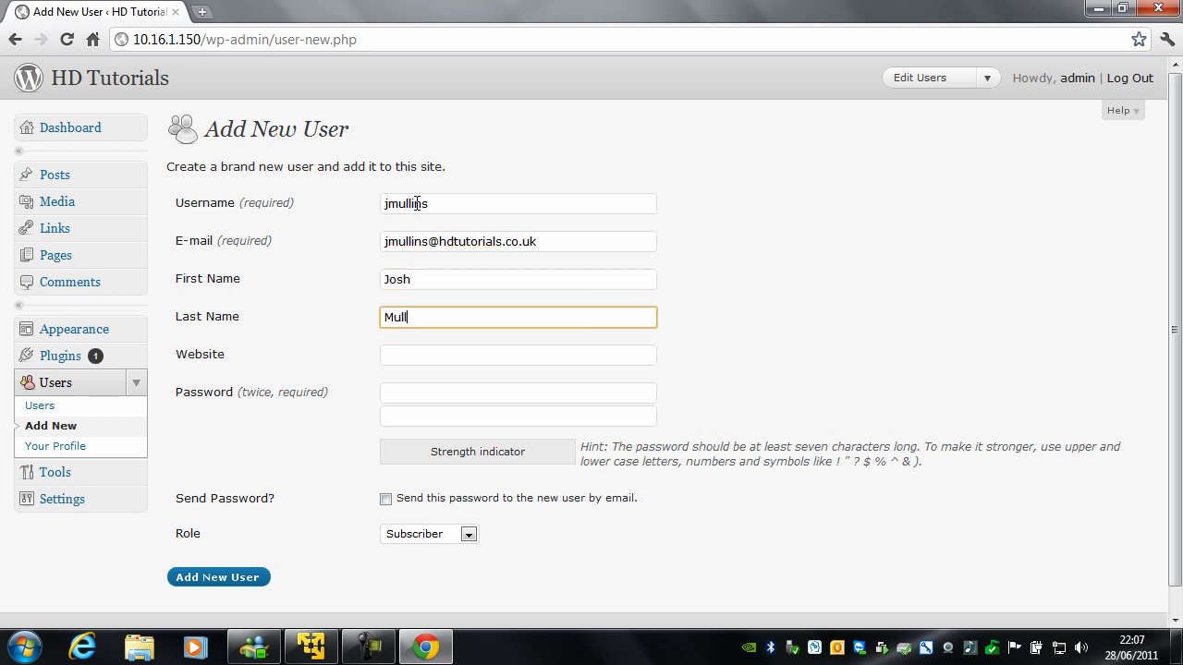
pyautogui.write('http')
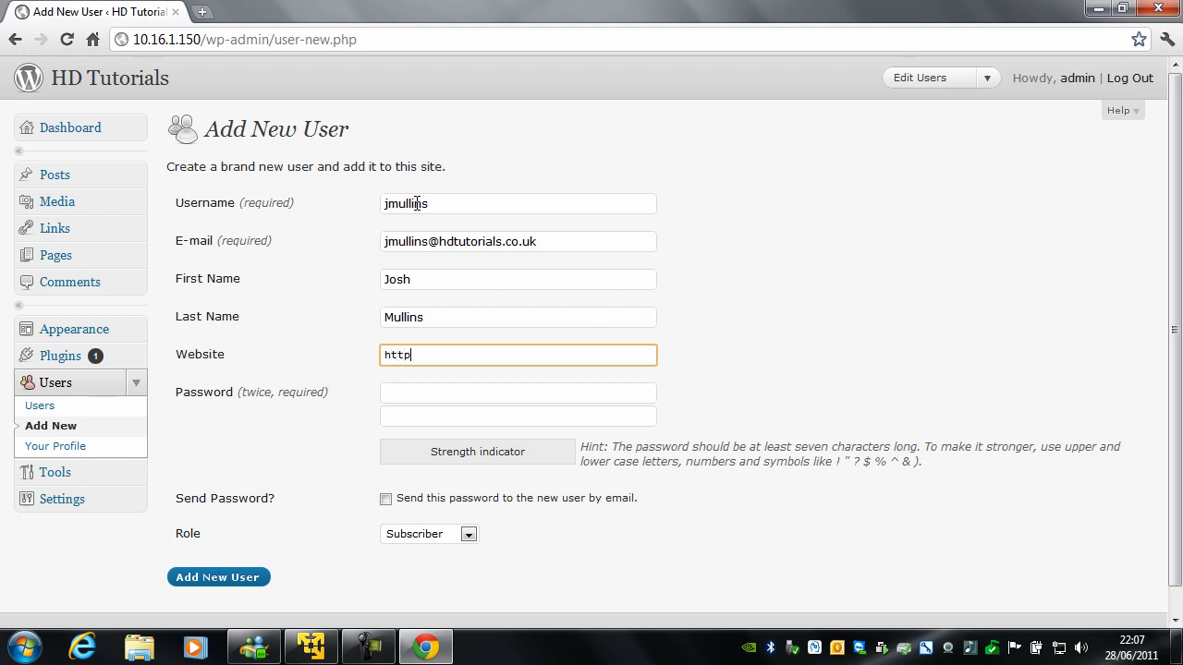
pyautogui.write('://wwww.hdtut')
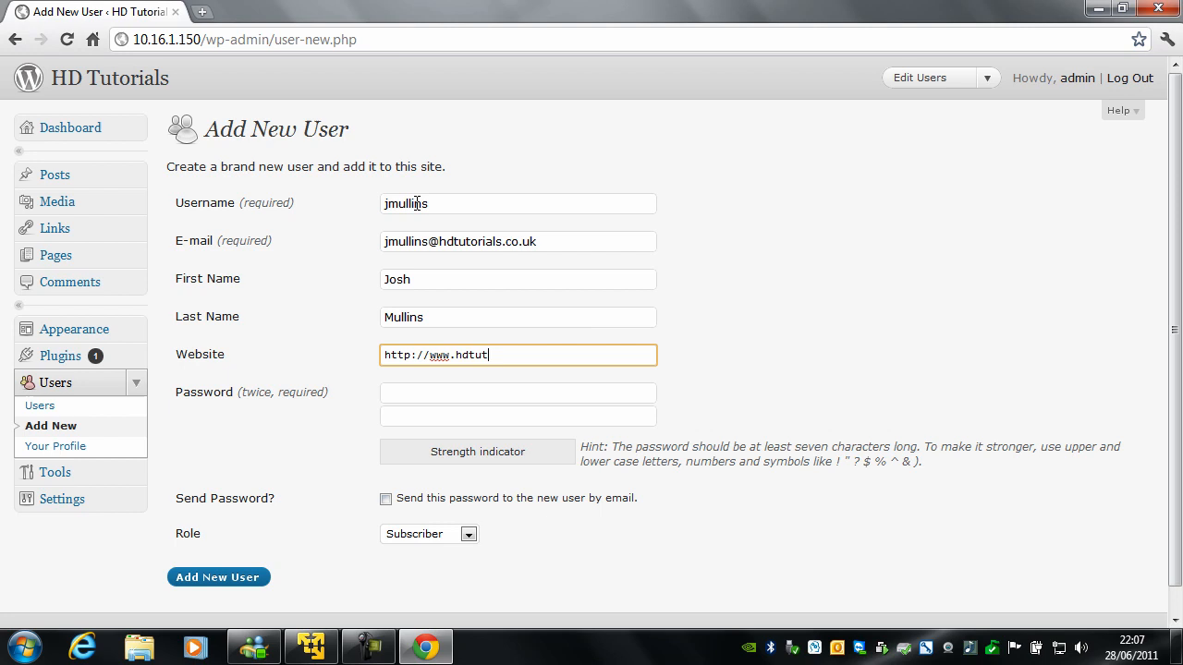
pyautogui.write('orials.co')
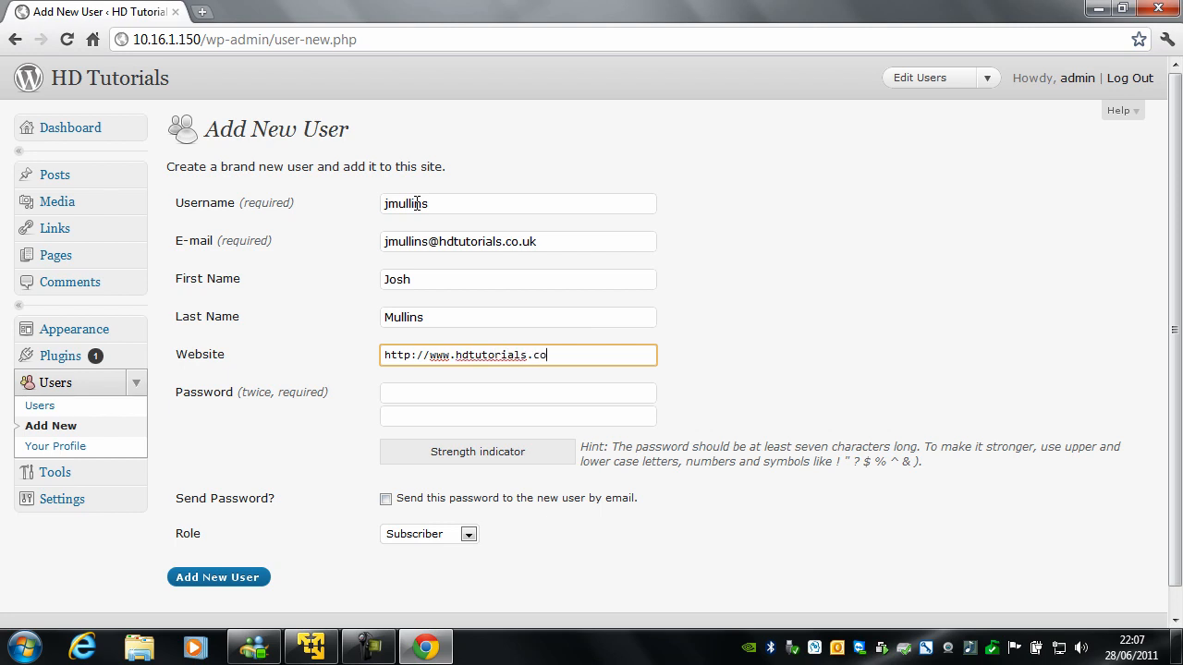
# Enter the new user's password twice so it matches with Medium strength.
pyautogui.click(517, 392)
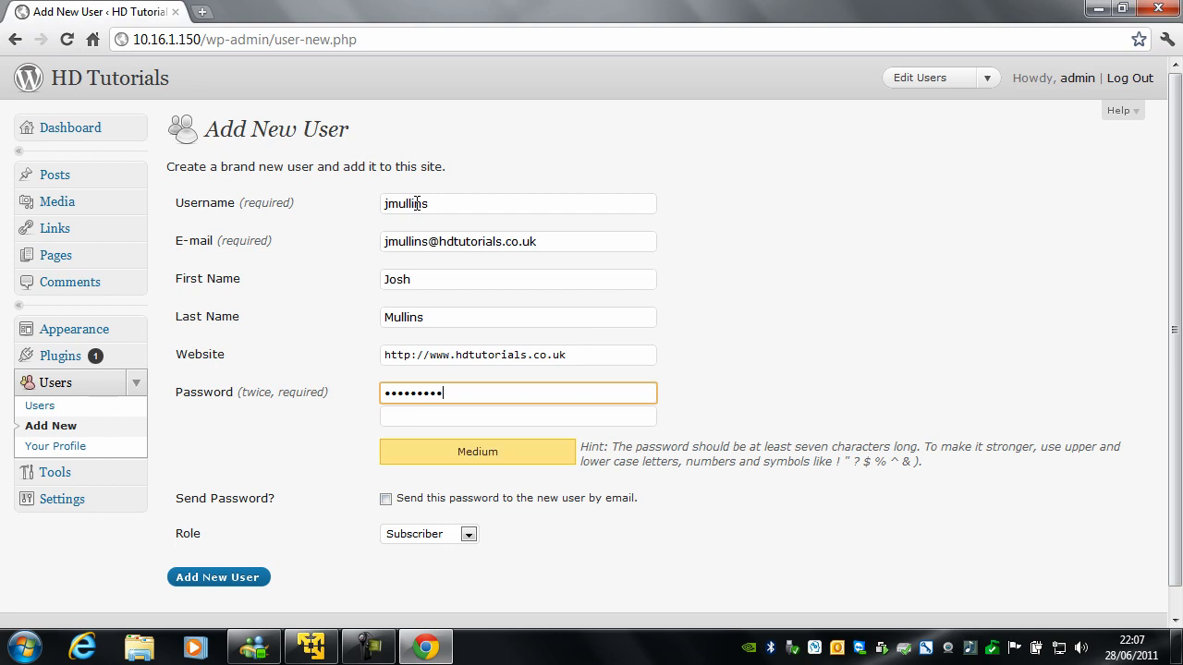
pyautogui.write('•••')
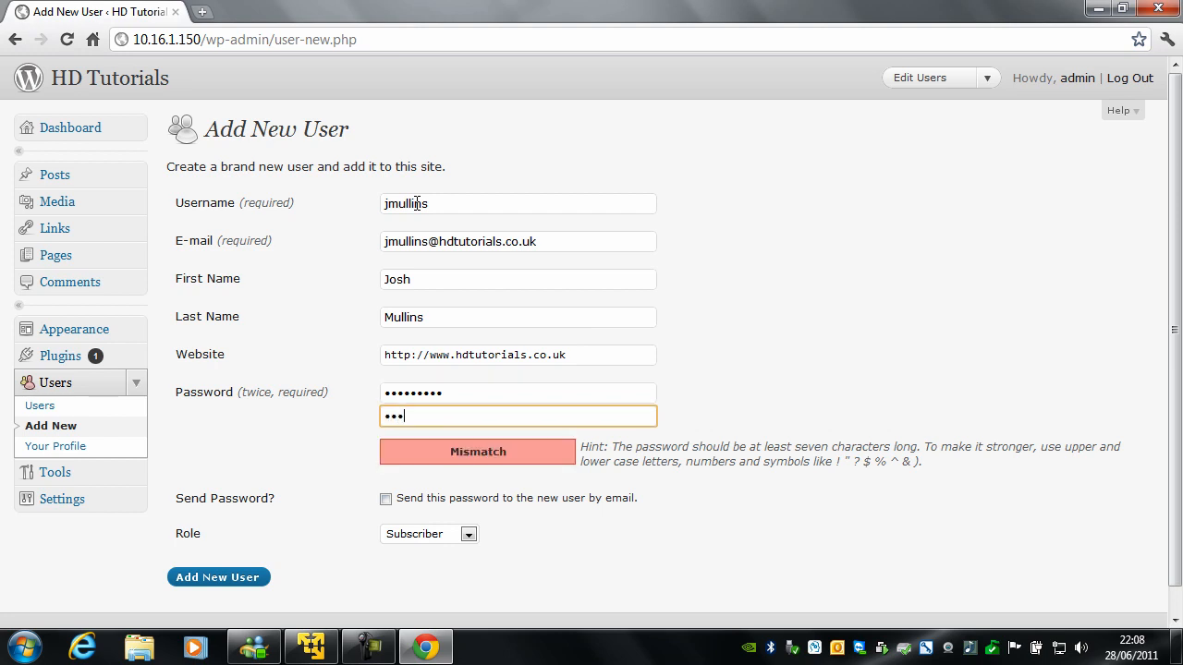
pyautogui.write('••••••')
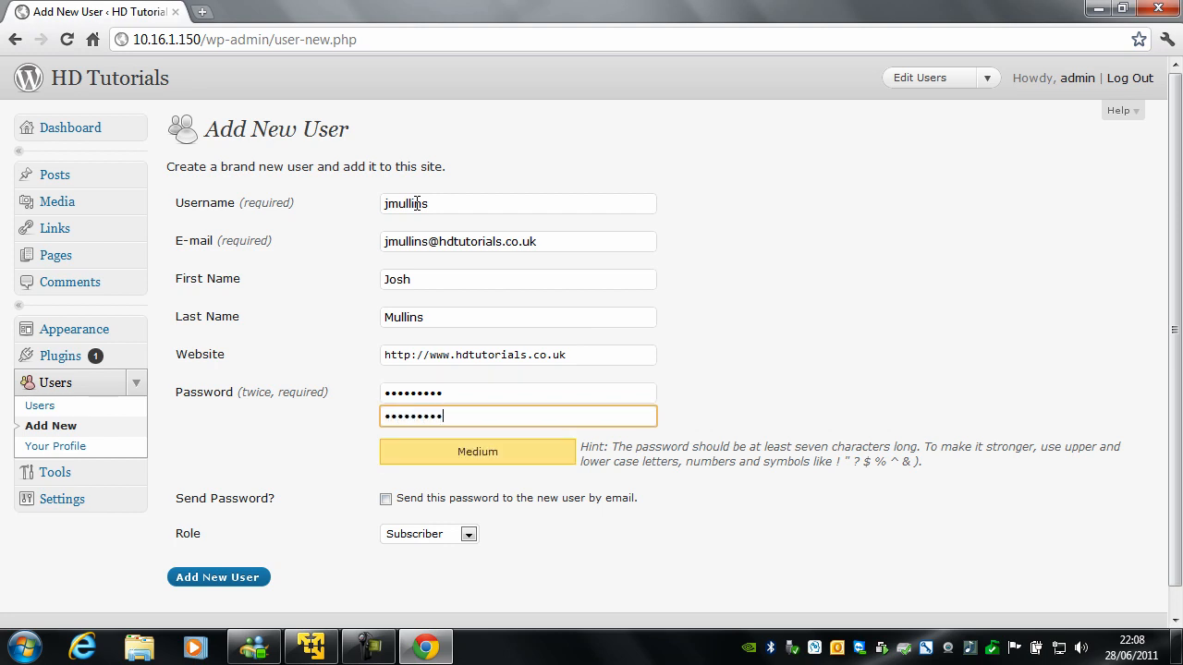
pyautogui.moveTo(414, 309)
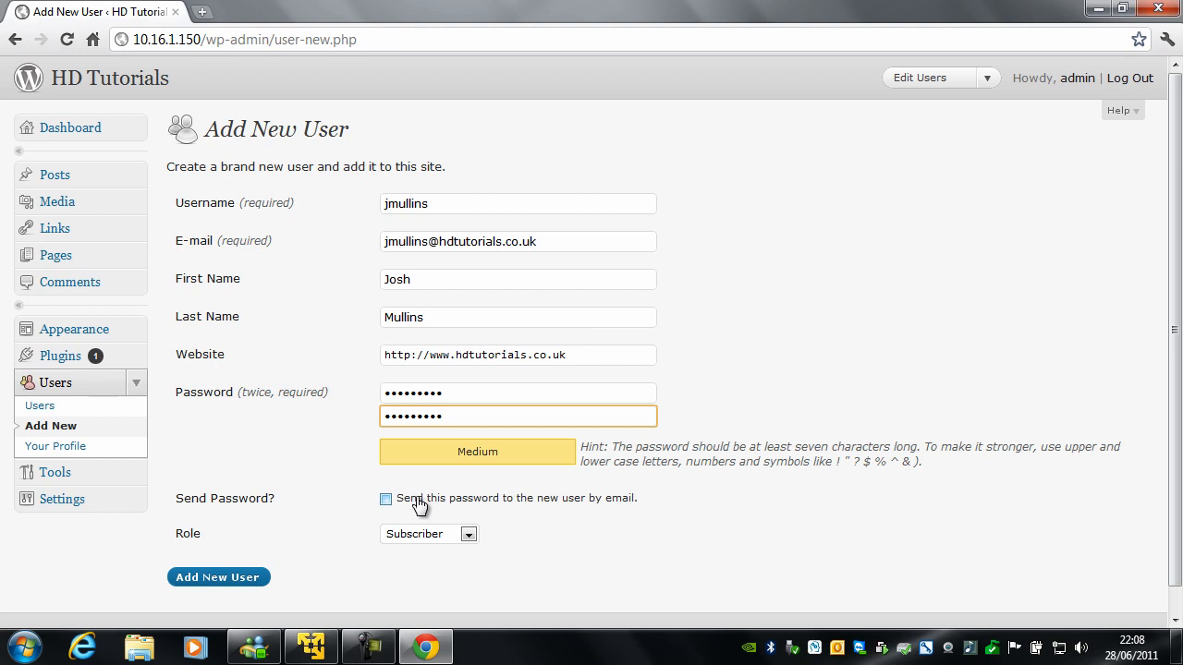
pyautogui.moveTo(497, 508)
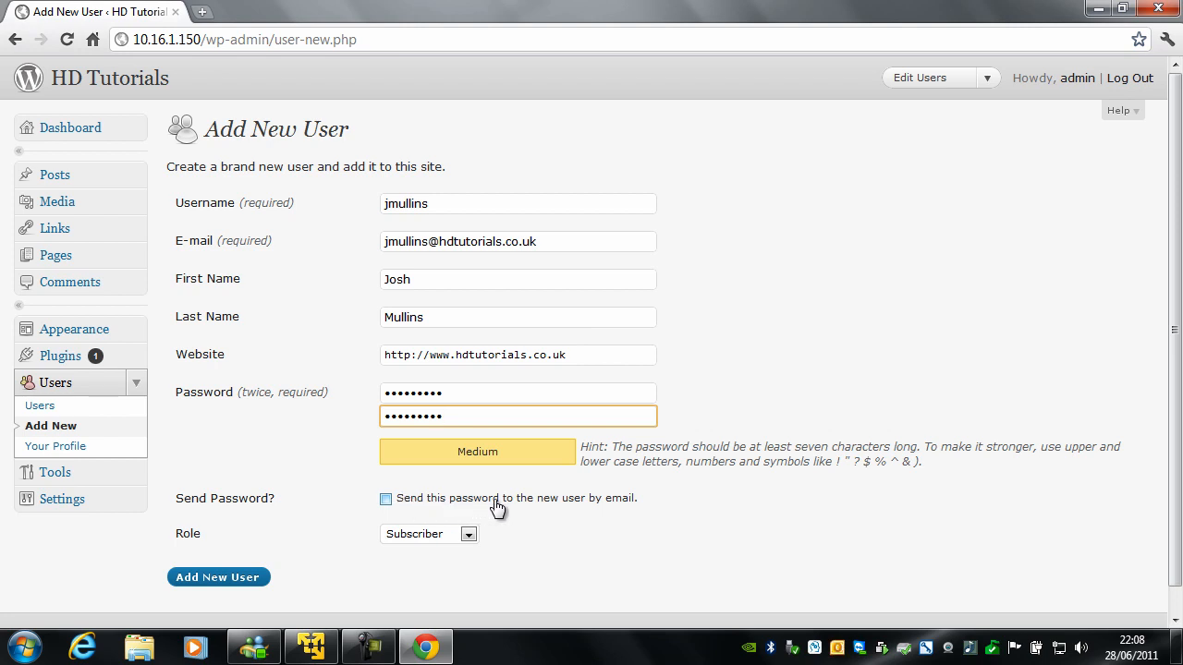
pyautogui.moveTo(619, 505)
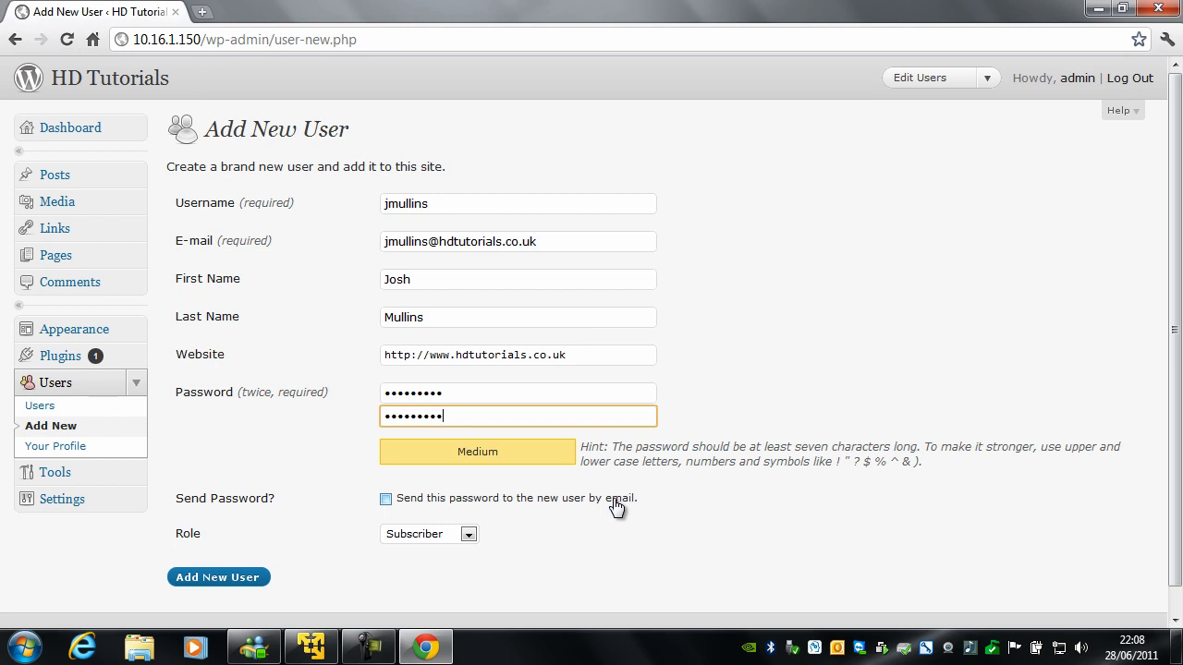
pyautogui.moveTo(592, 511)
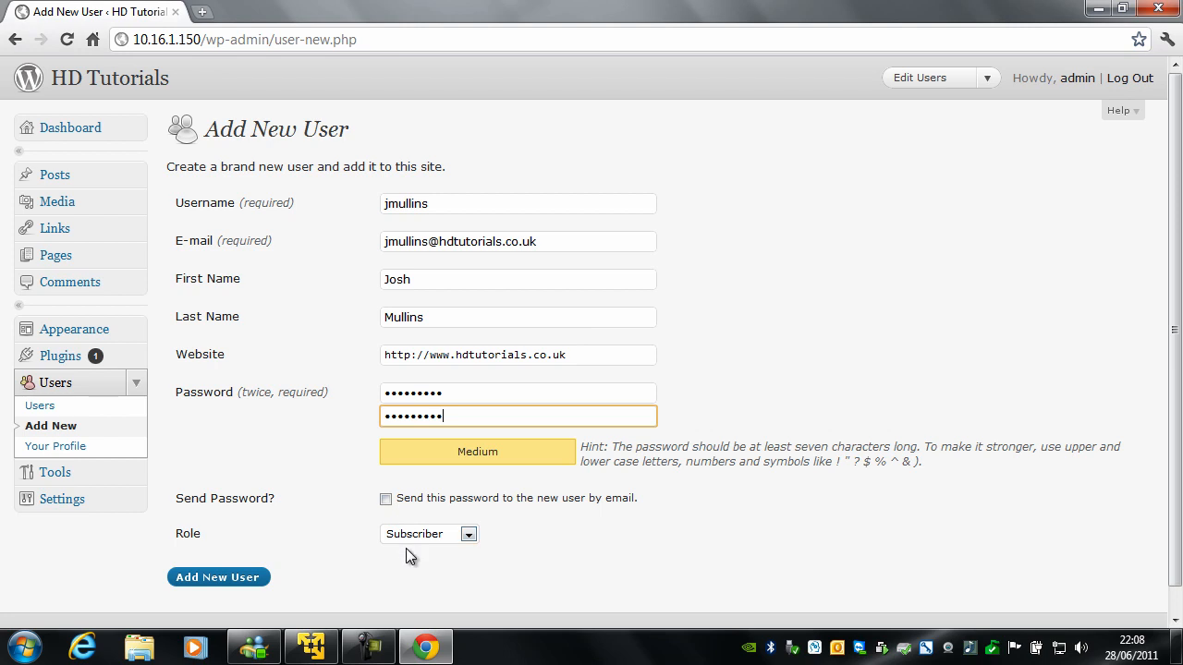
pyautogui.click(470, 534)
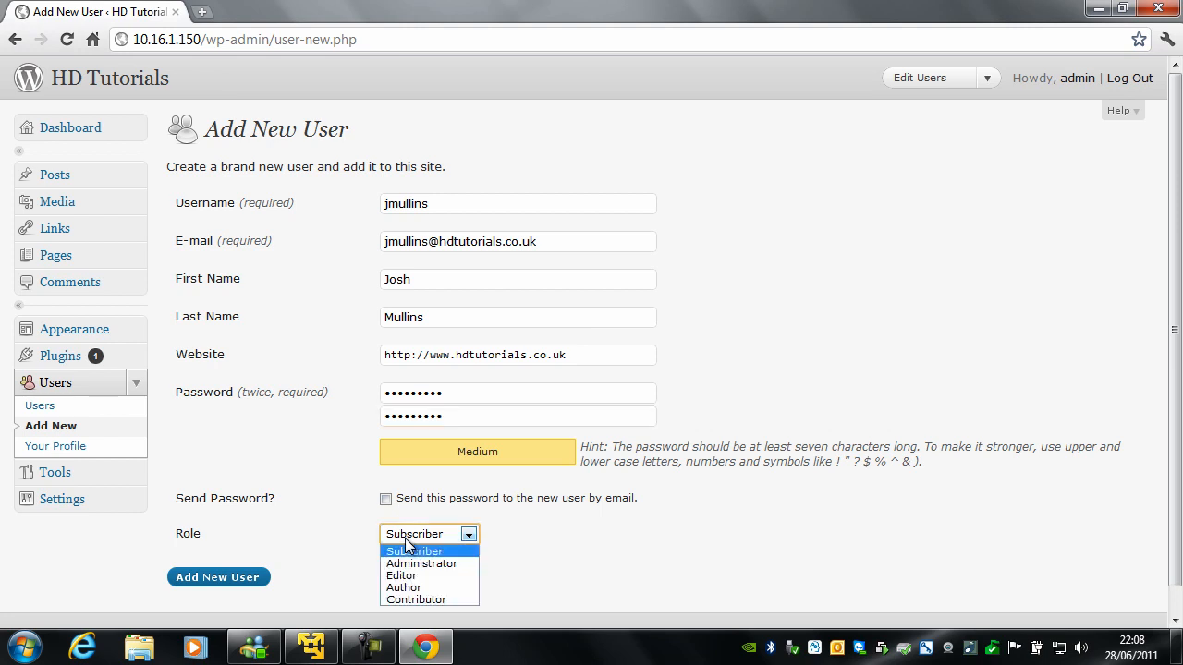
pyautogui.moveTo(421, 564)
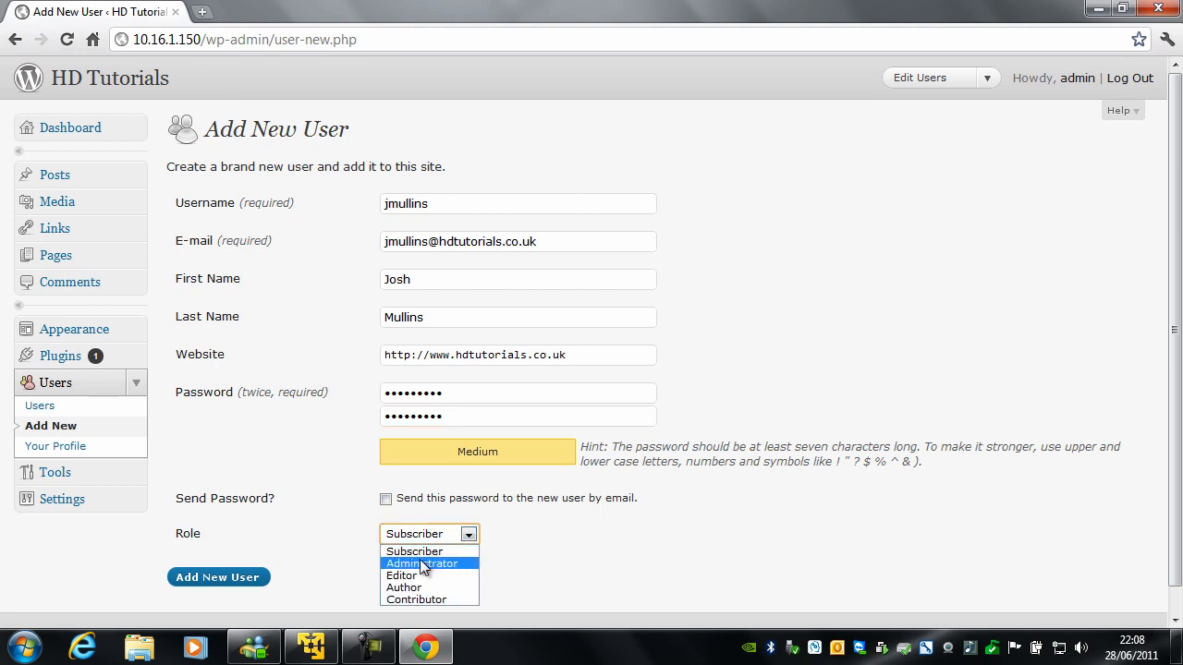
pyautogui.moveTo(436, 569)
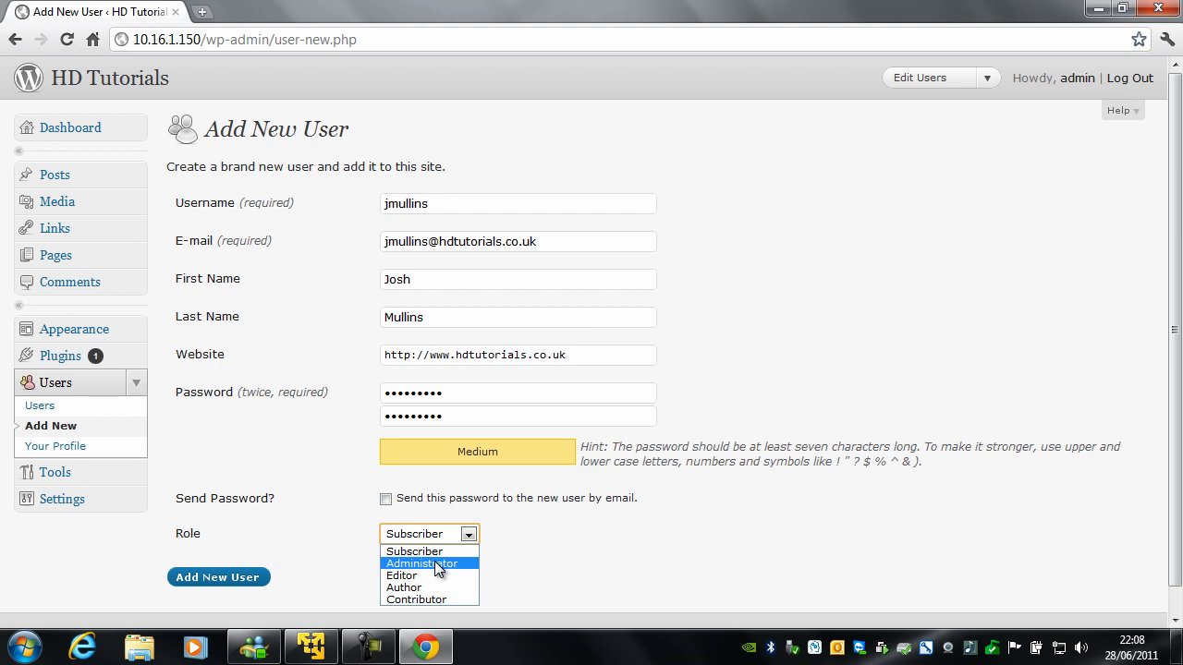
pyautogui.click(421, 563)
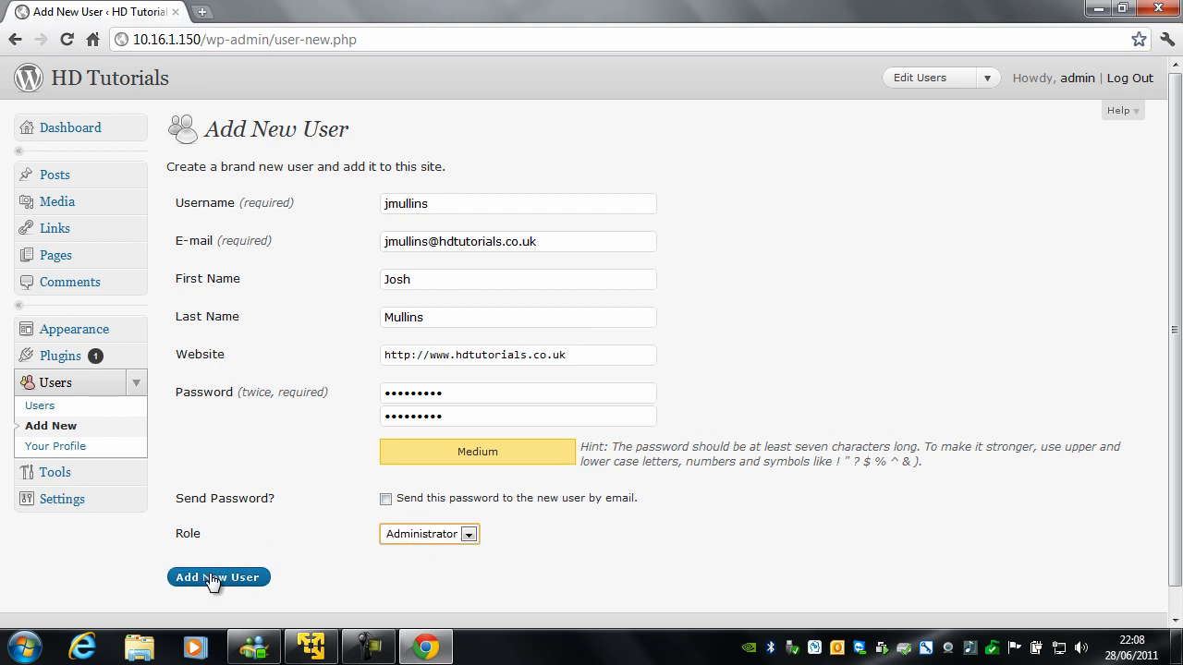
pyautogui.click(218, 577)
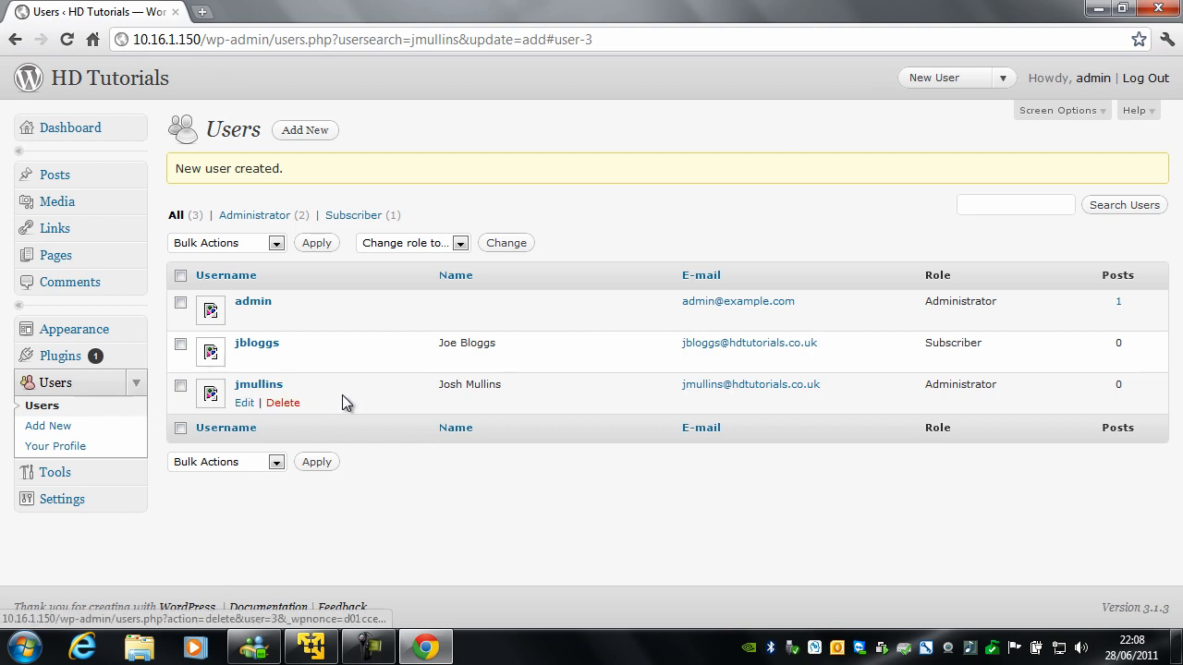
pyautogui.moveTo(360, 326)
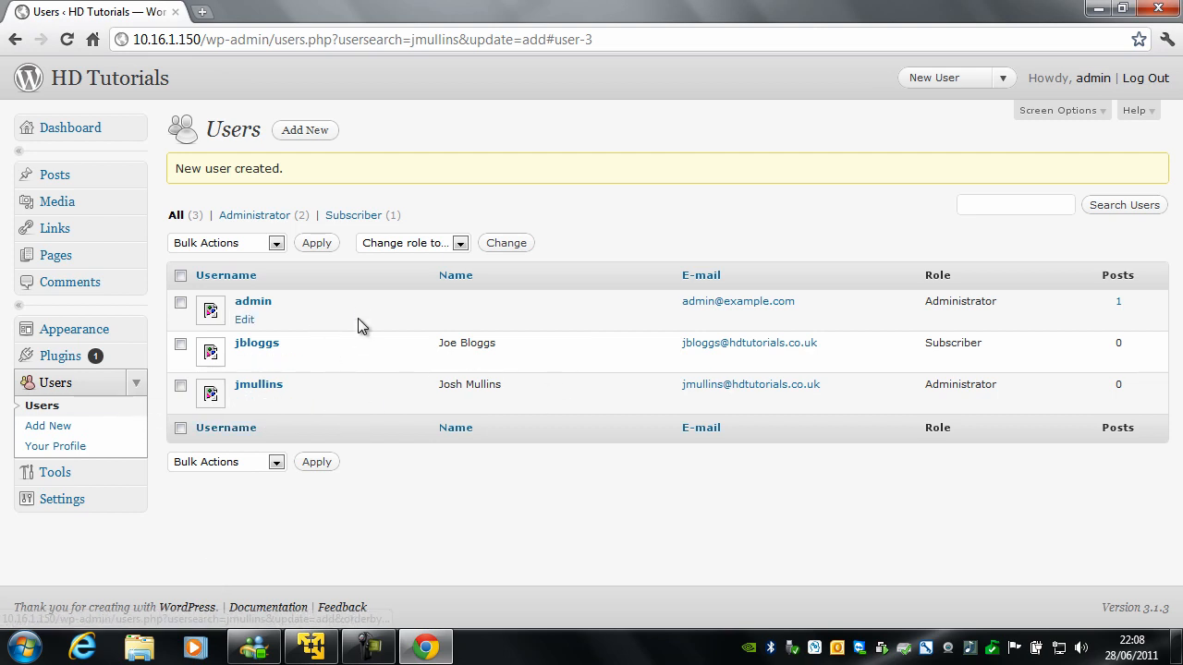
pyautogui.moveTo(671, 204)
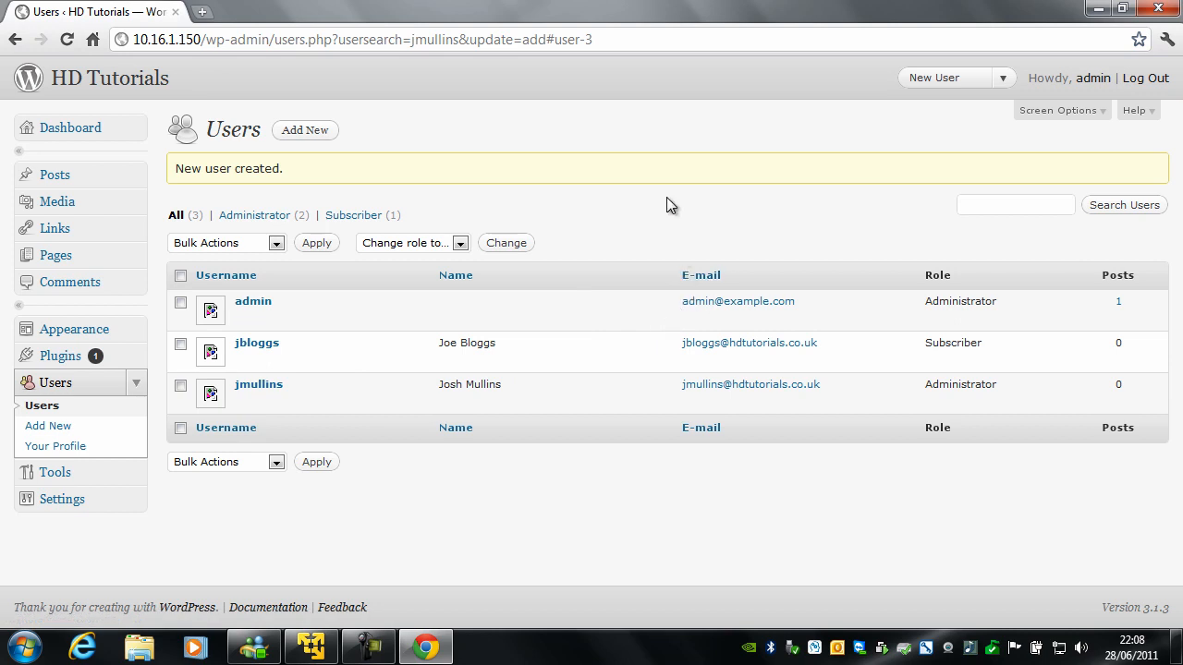
pyautogui.moveTo(1146, 78)
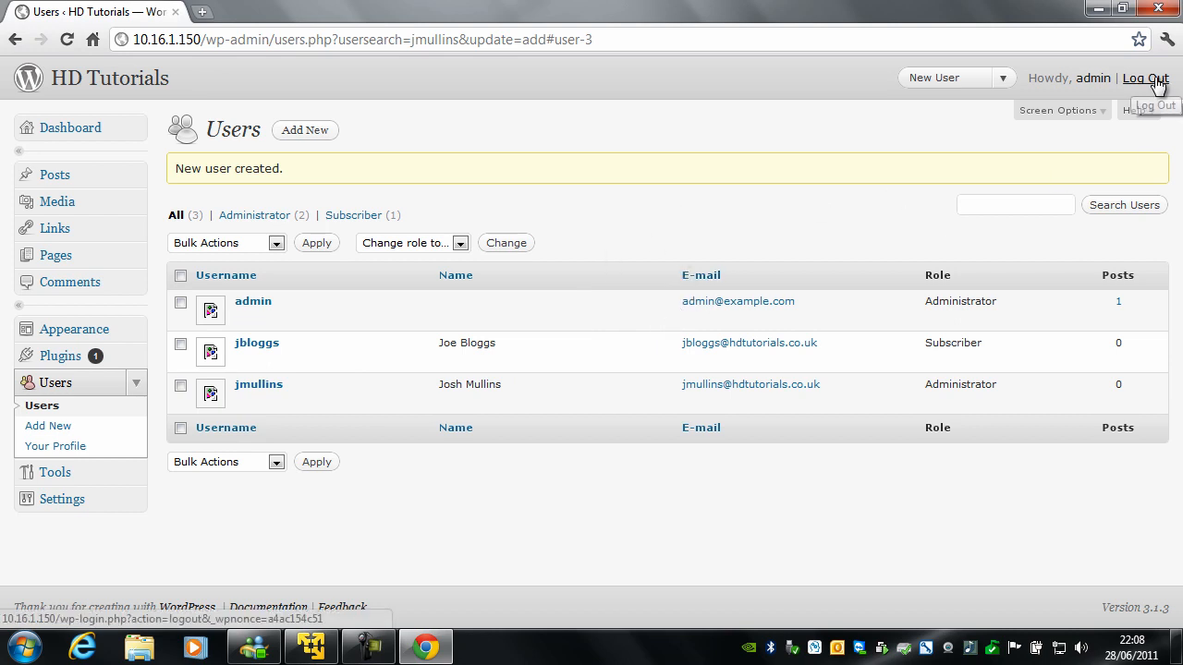
# Log out of the admin account, landing on the logged-out login page.
pyautogui.click(1146, 77)
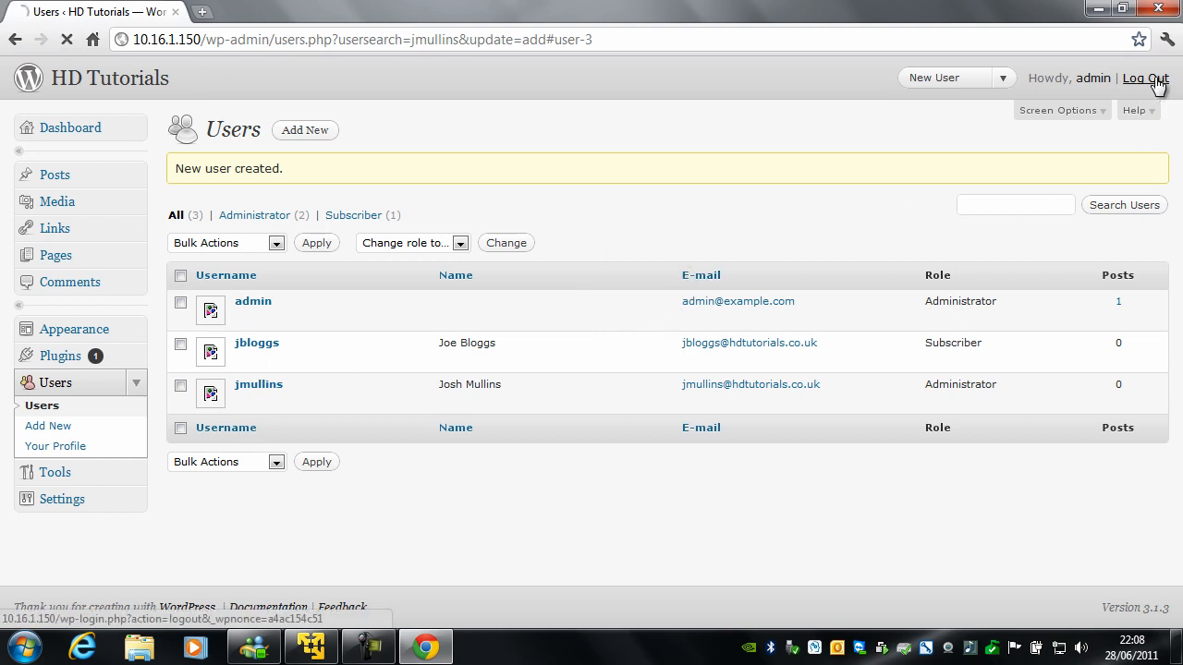
pyautogui.click(1144, 77)
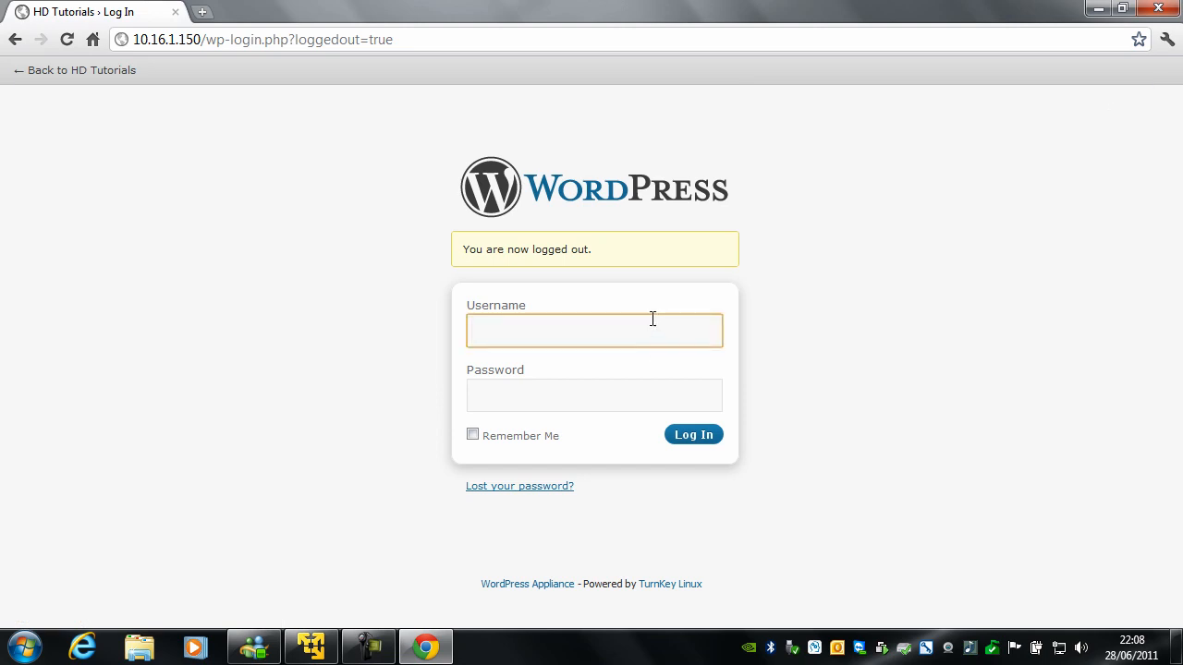
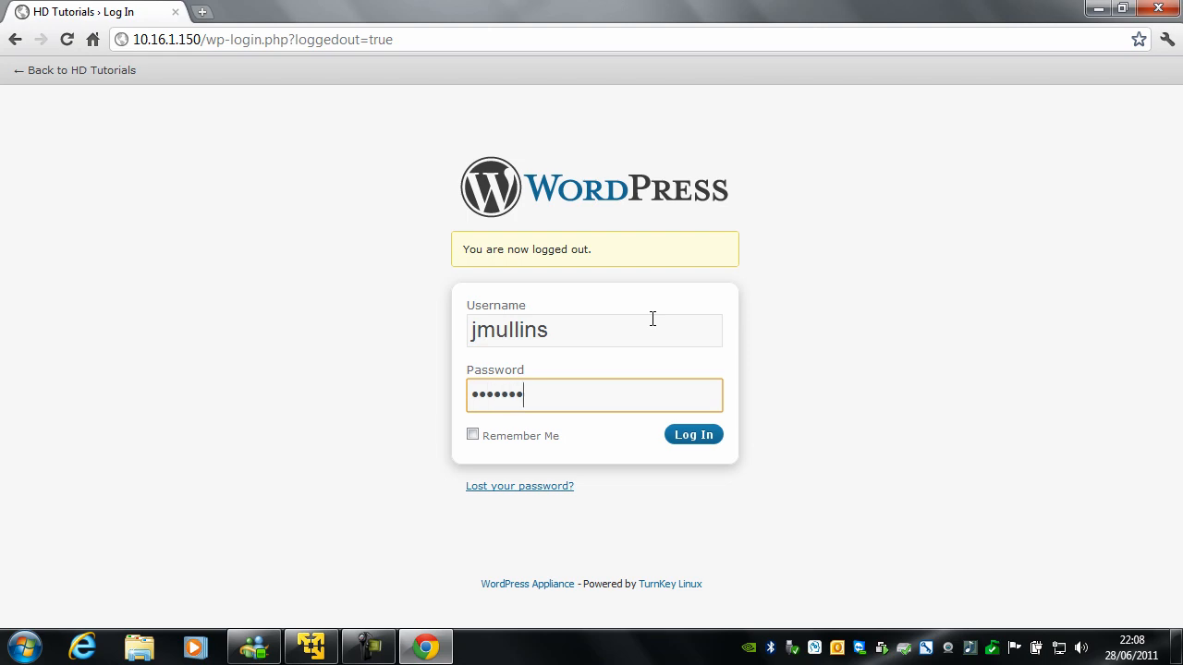
pyautogui.click(693, 434)
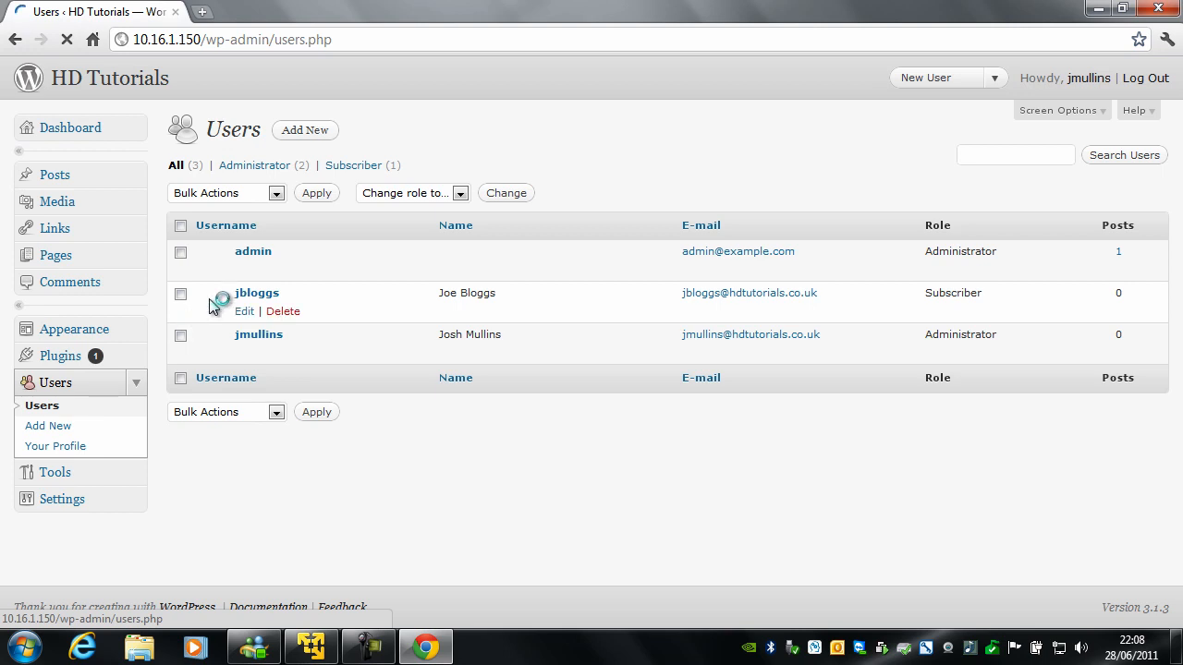
pyautogui.click(55, 446)
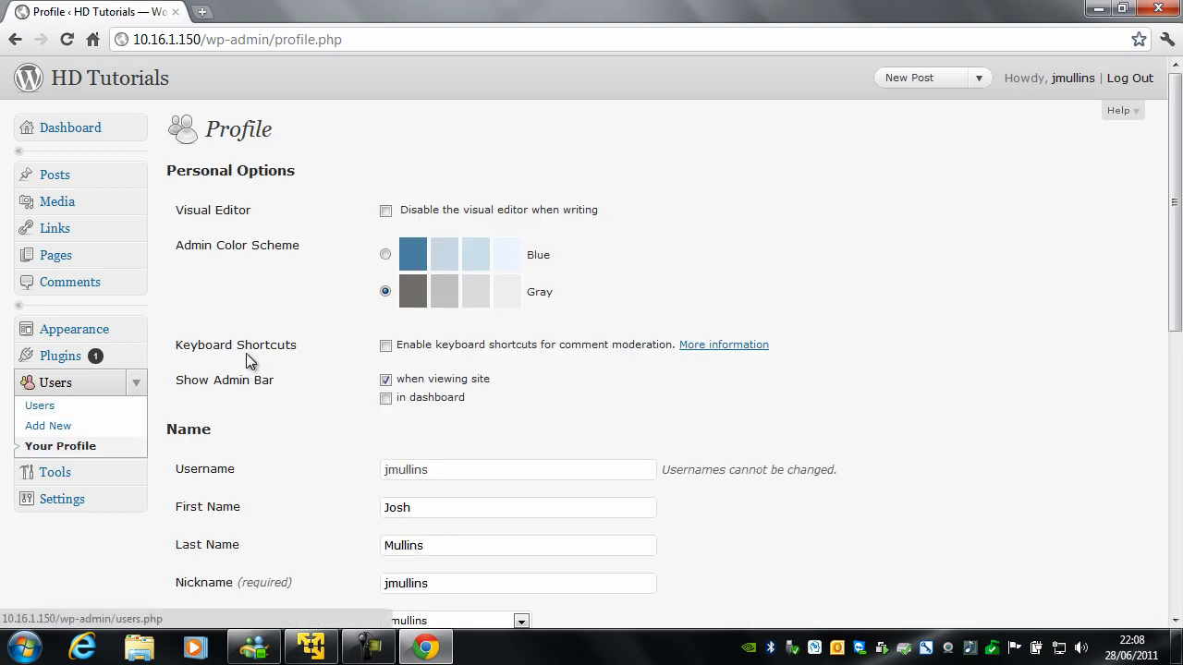
pyautogui.moveTo(392, 254)
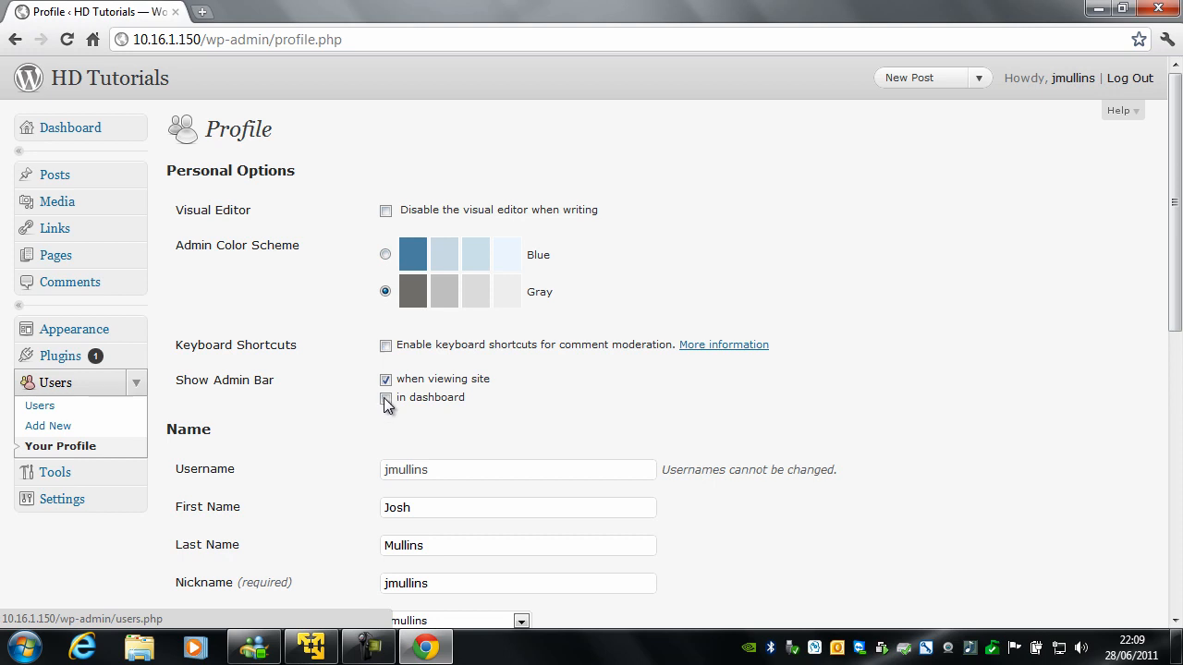
pyautogui.scroll(-3)
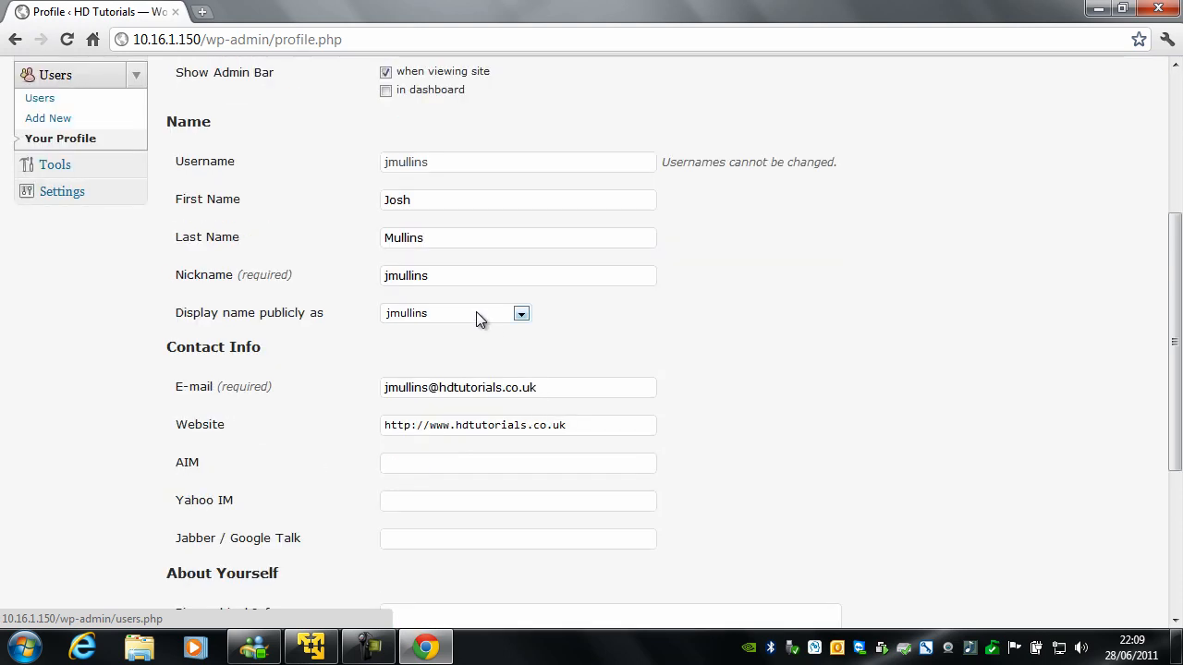
pyautogui.click(521, 315)
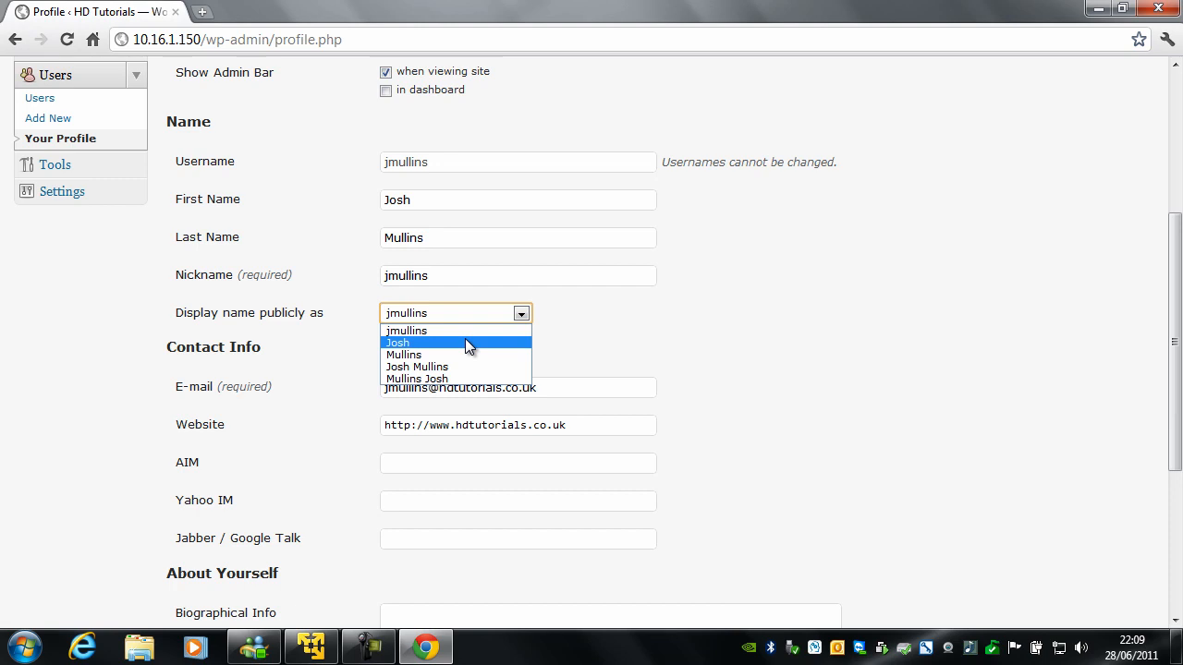
pyautogui.moveTo(462, 355)
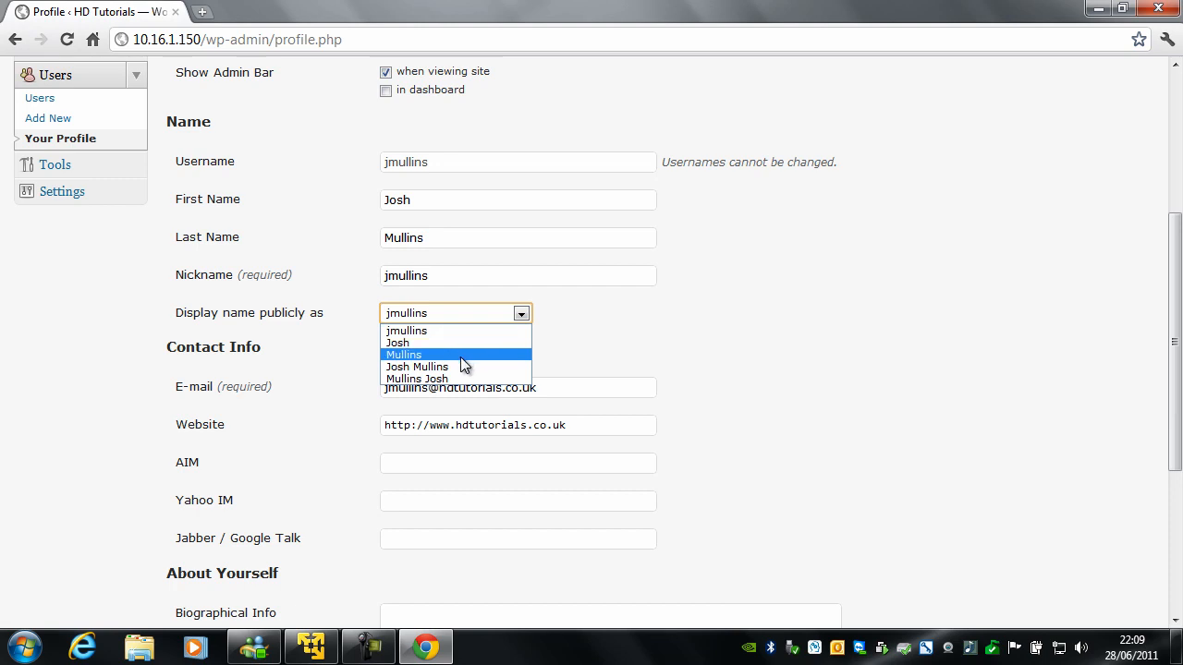
pyautogui.moveTo(462, 366)
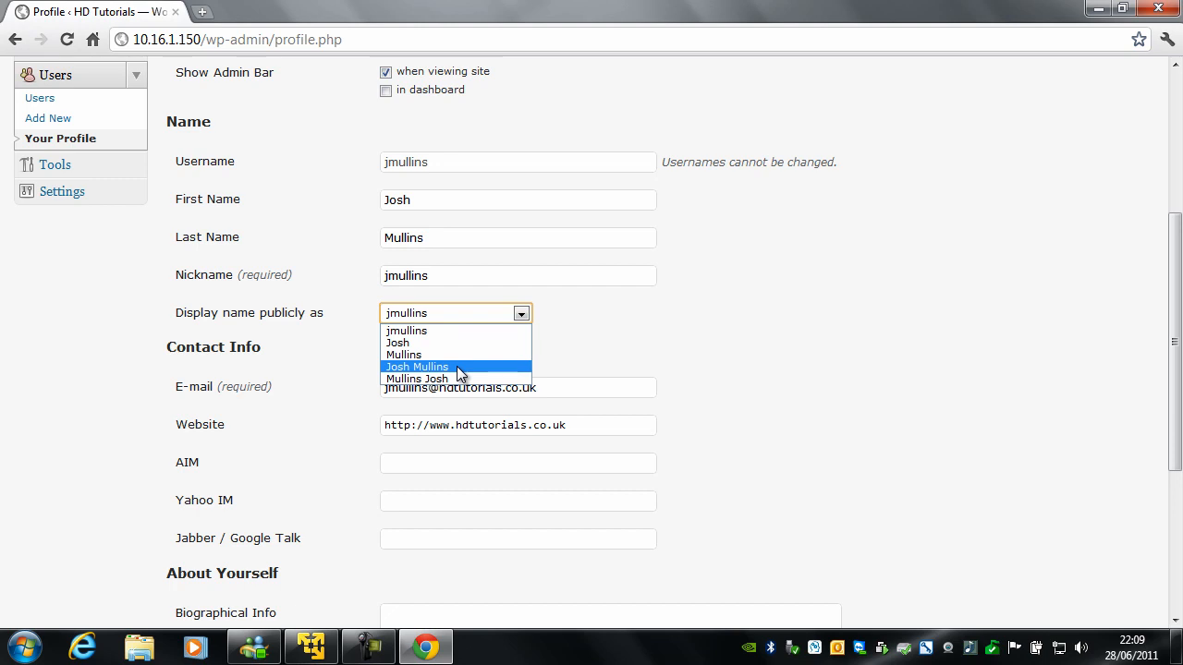
pyautogui.click(418, 366)
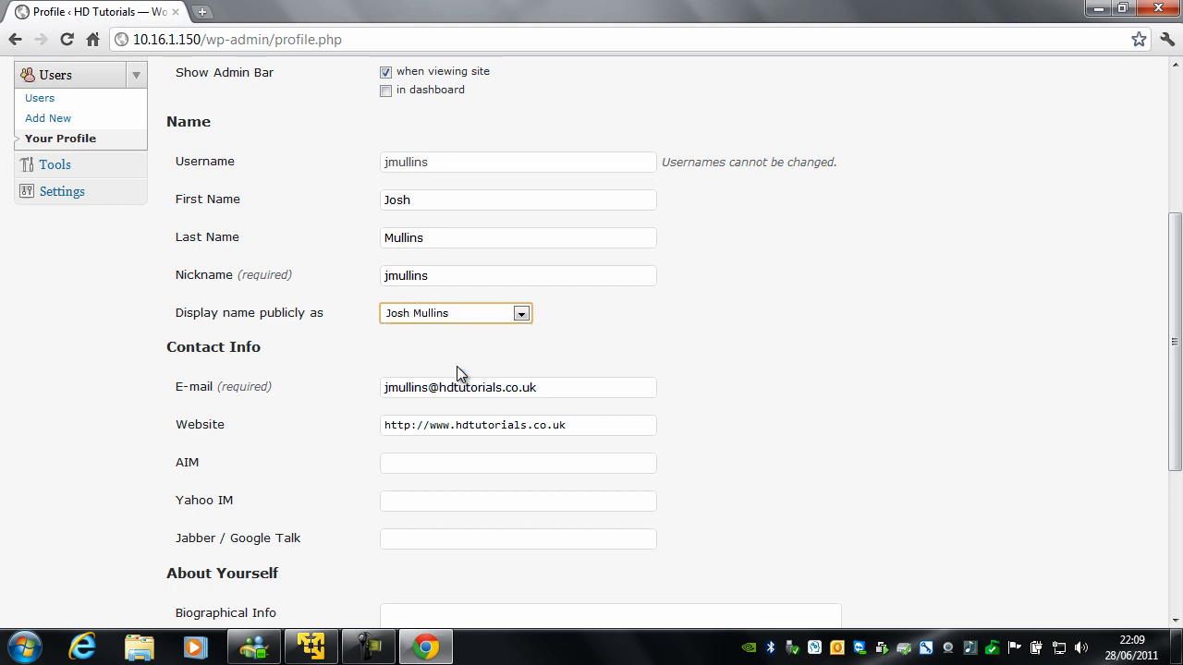
pyautogui.scroll(-3)
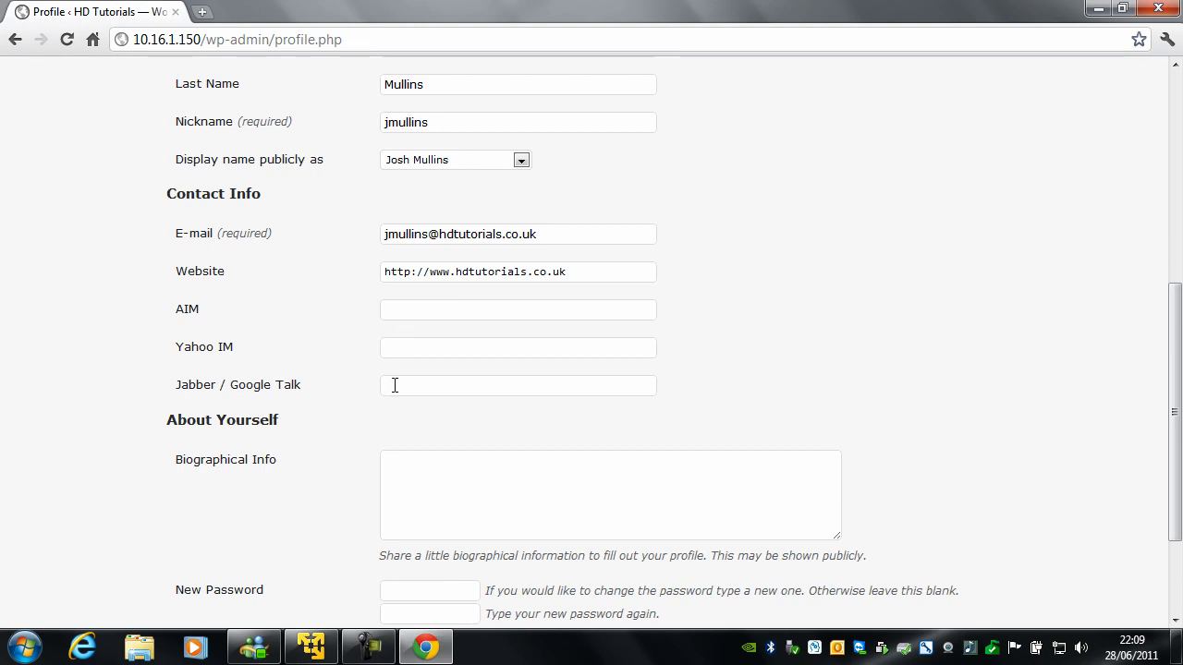
pyautogui.scroll(-3)
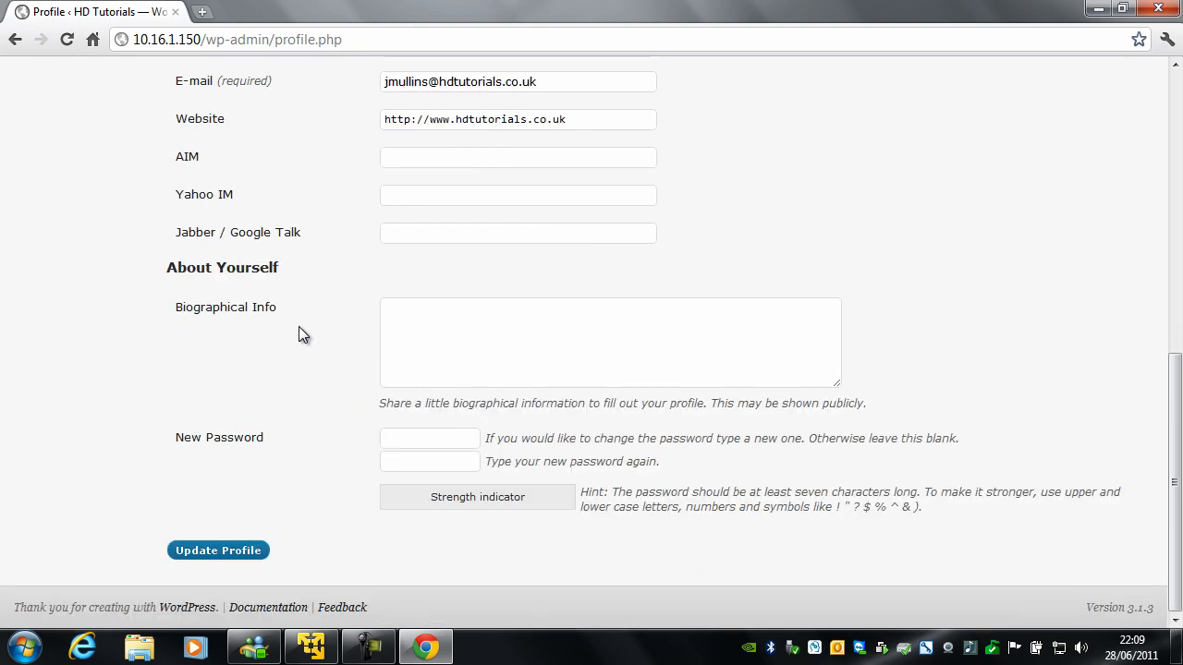
pyautogui.moveTo(270, 412)
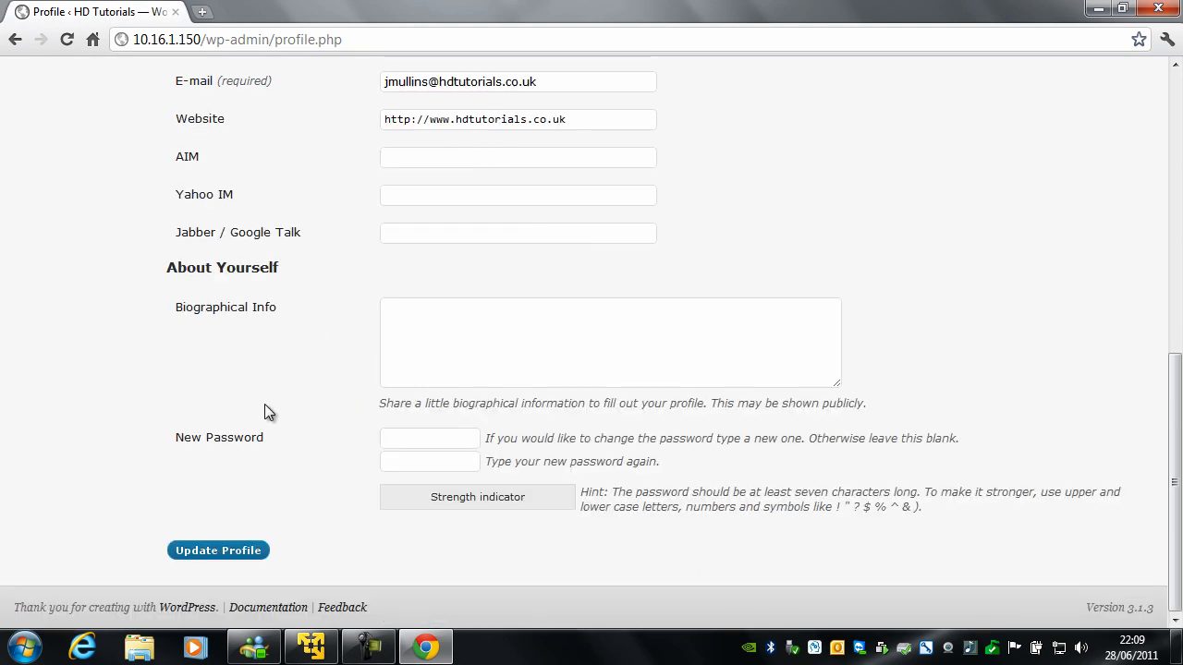
pyautogui.scroll(3)
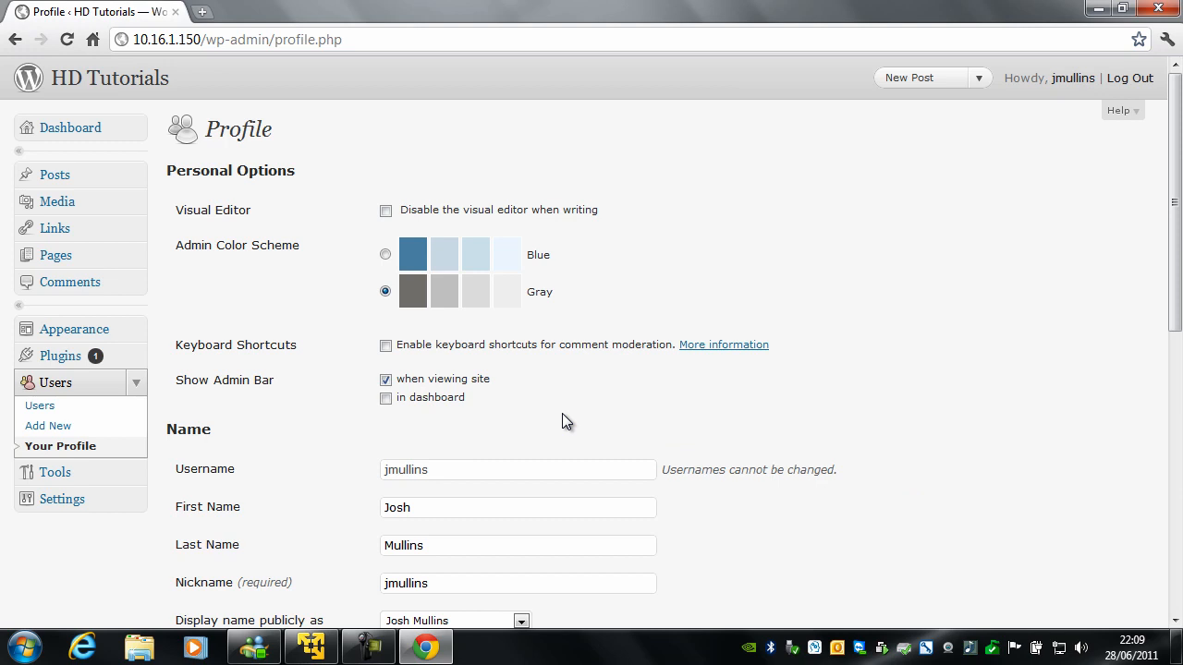
pyautogui.scroll(-3)
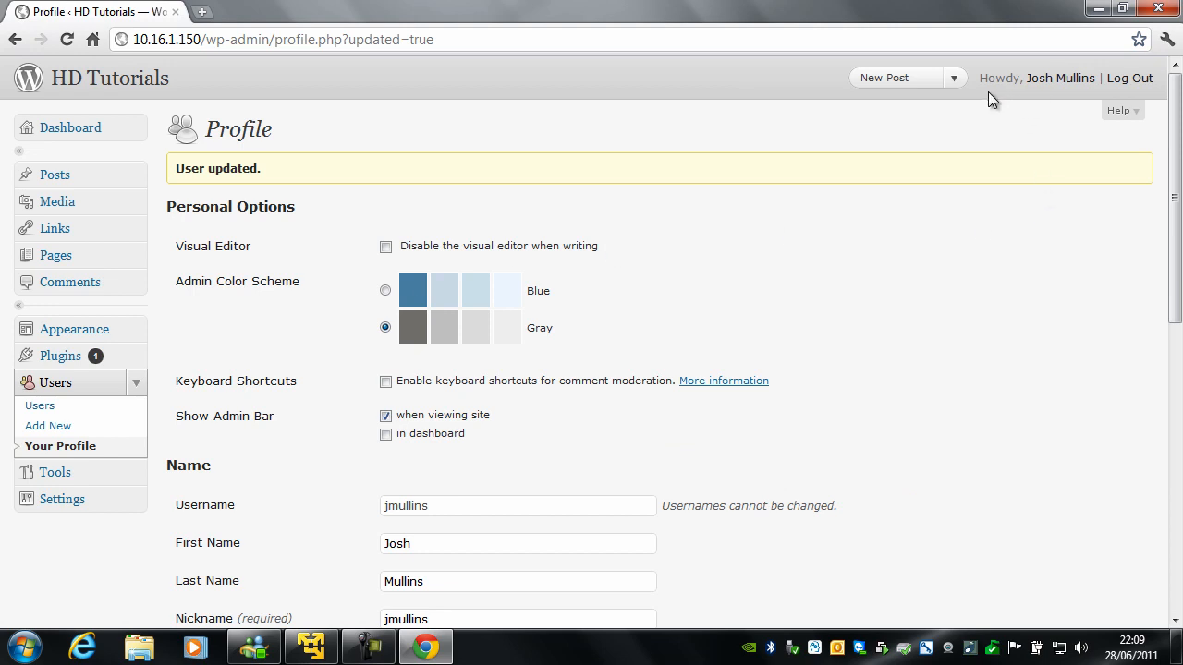
pyautogui.moveTo(928, 128)
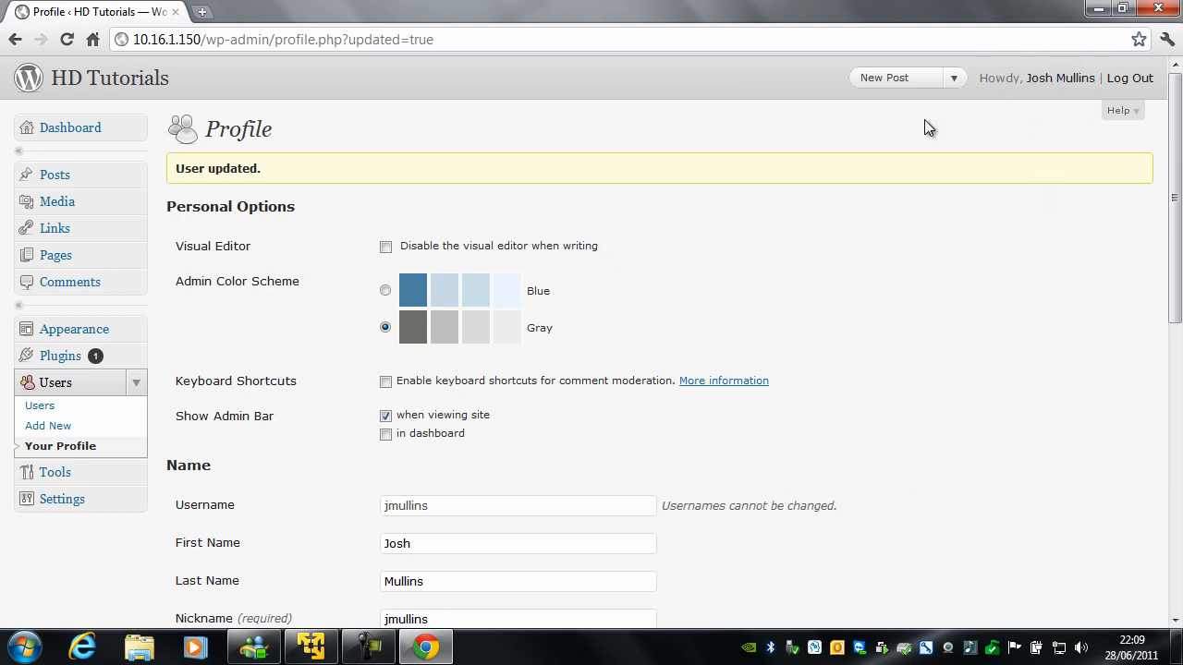
pyautogui.moveTo(225, 166)
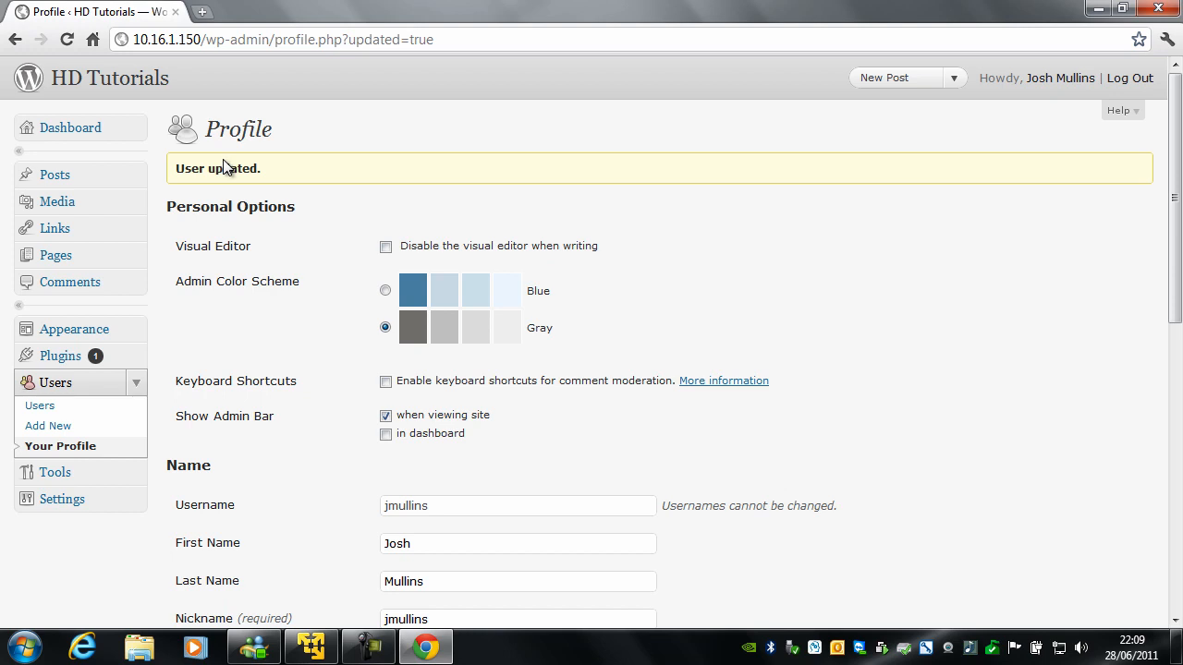
pyautogui.moveTo(109, 78)
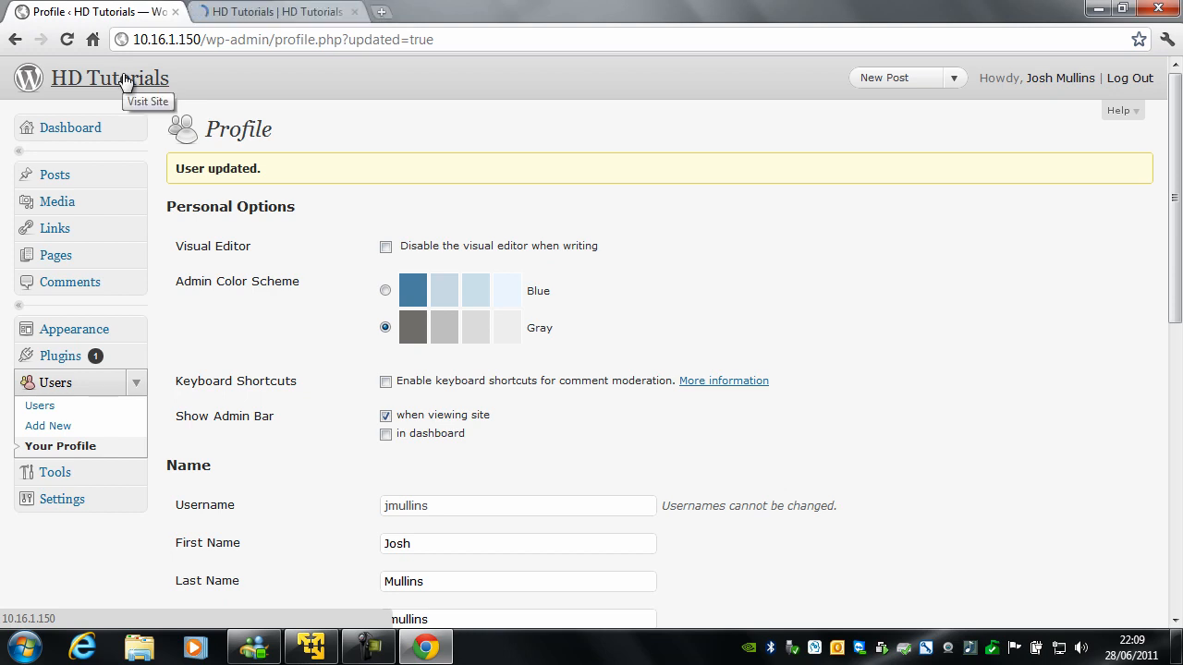
pyautogui.click(277, 11)
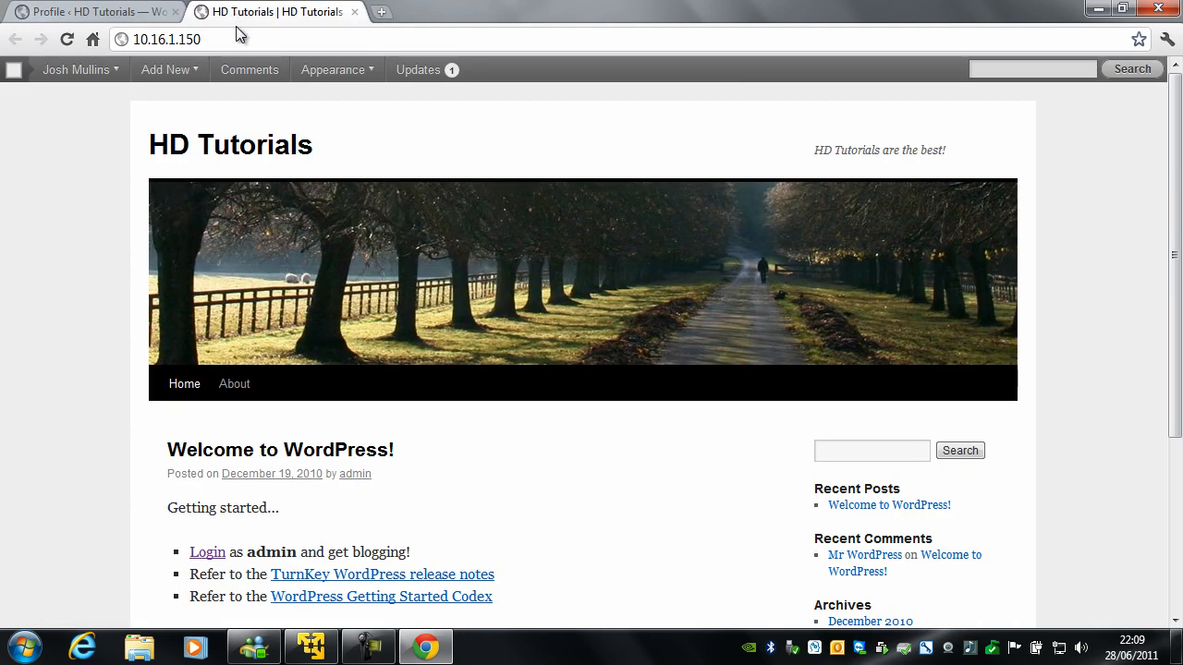
pyautogui.moveTo(156, 306)
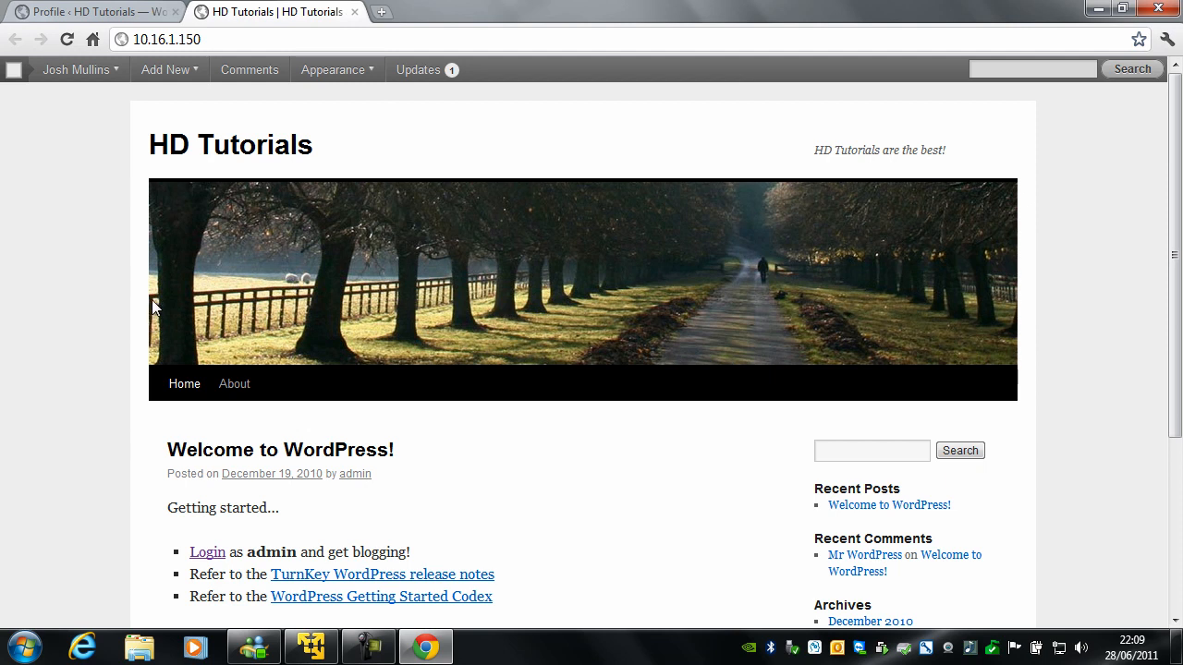
pyautogui.moveTo(156, 284)
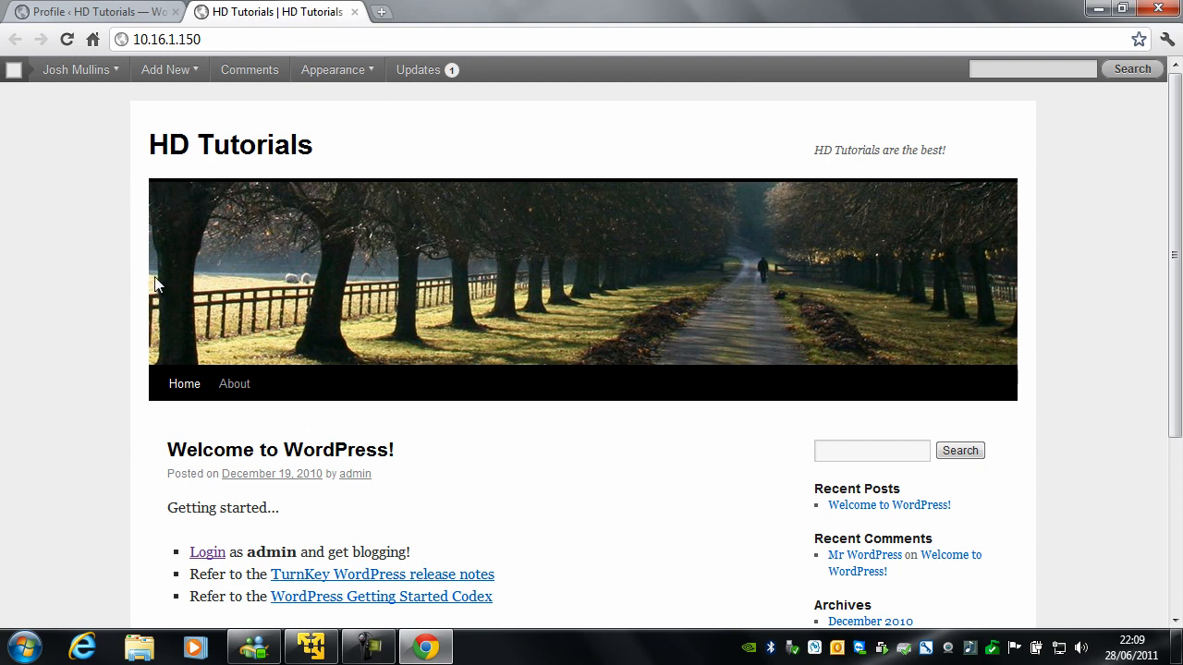